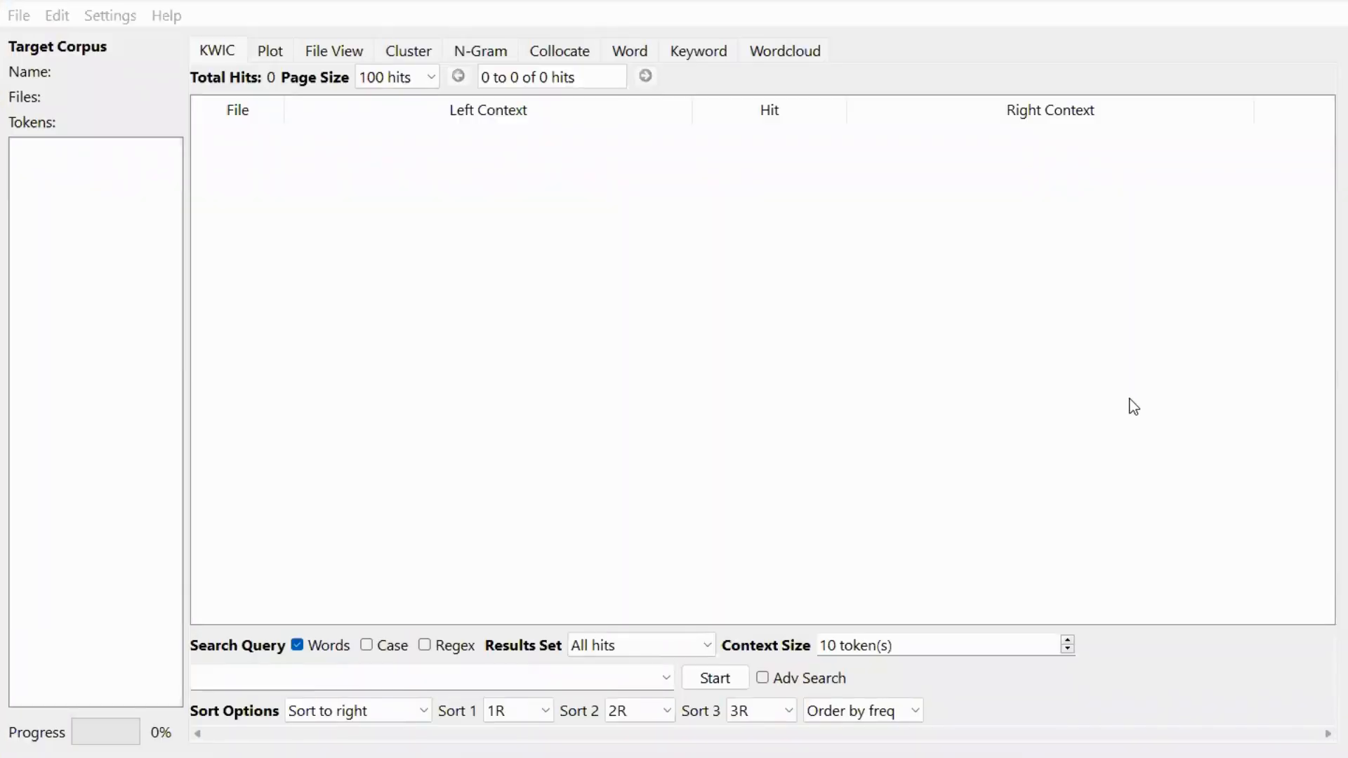
{"action": "mouse_move", "coordinate": [1126, 410]}
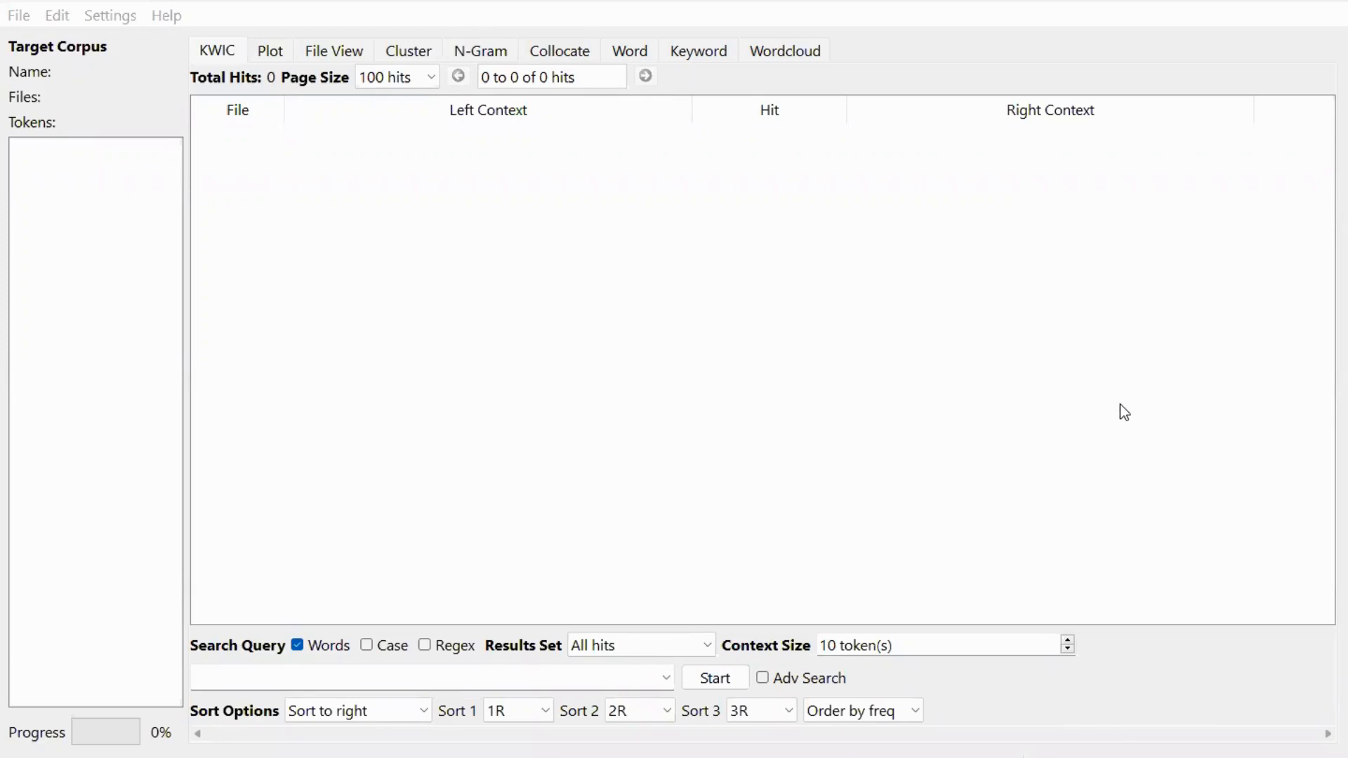
{"action": "mouse_move", "coordinate": [1098, 411]}
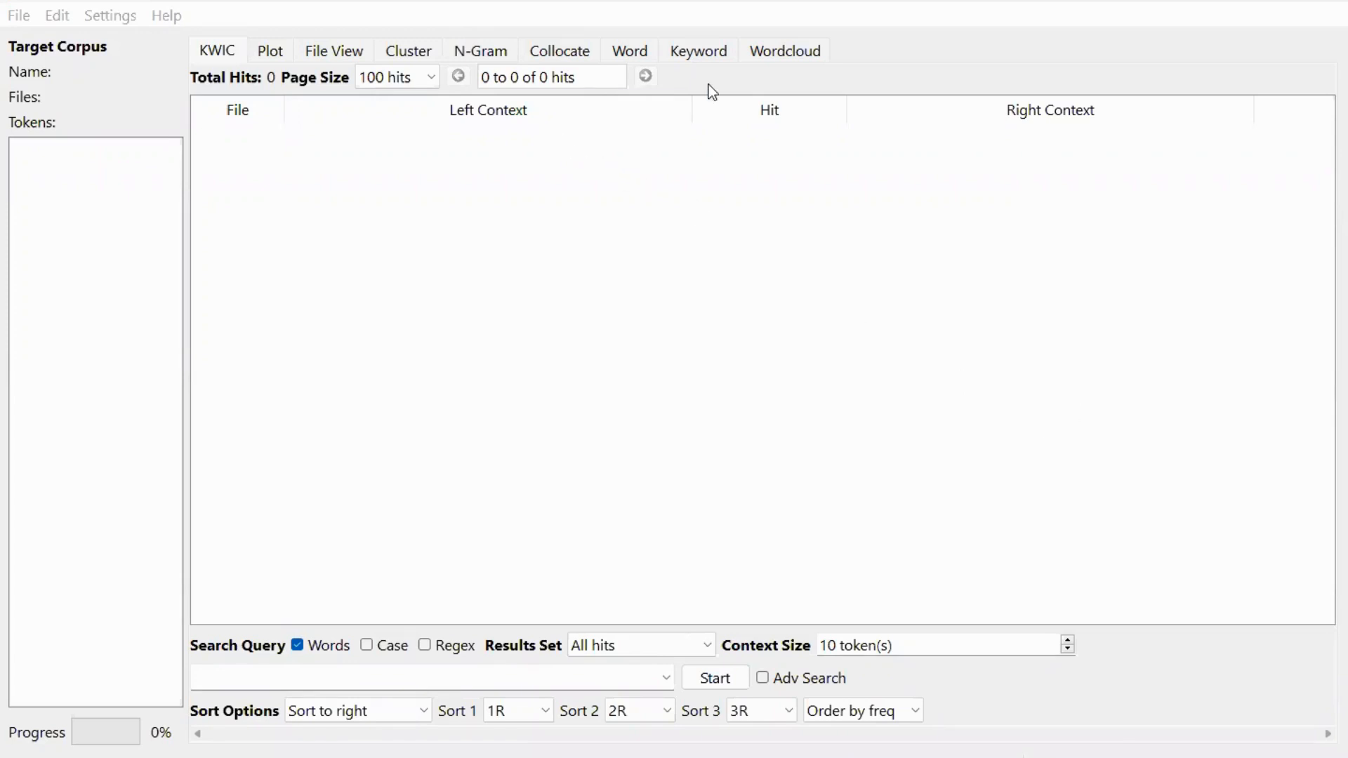
{"action": "mouse_move", "coordinate": [704, 55]}
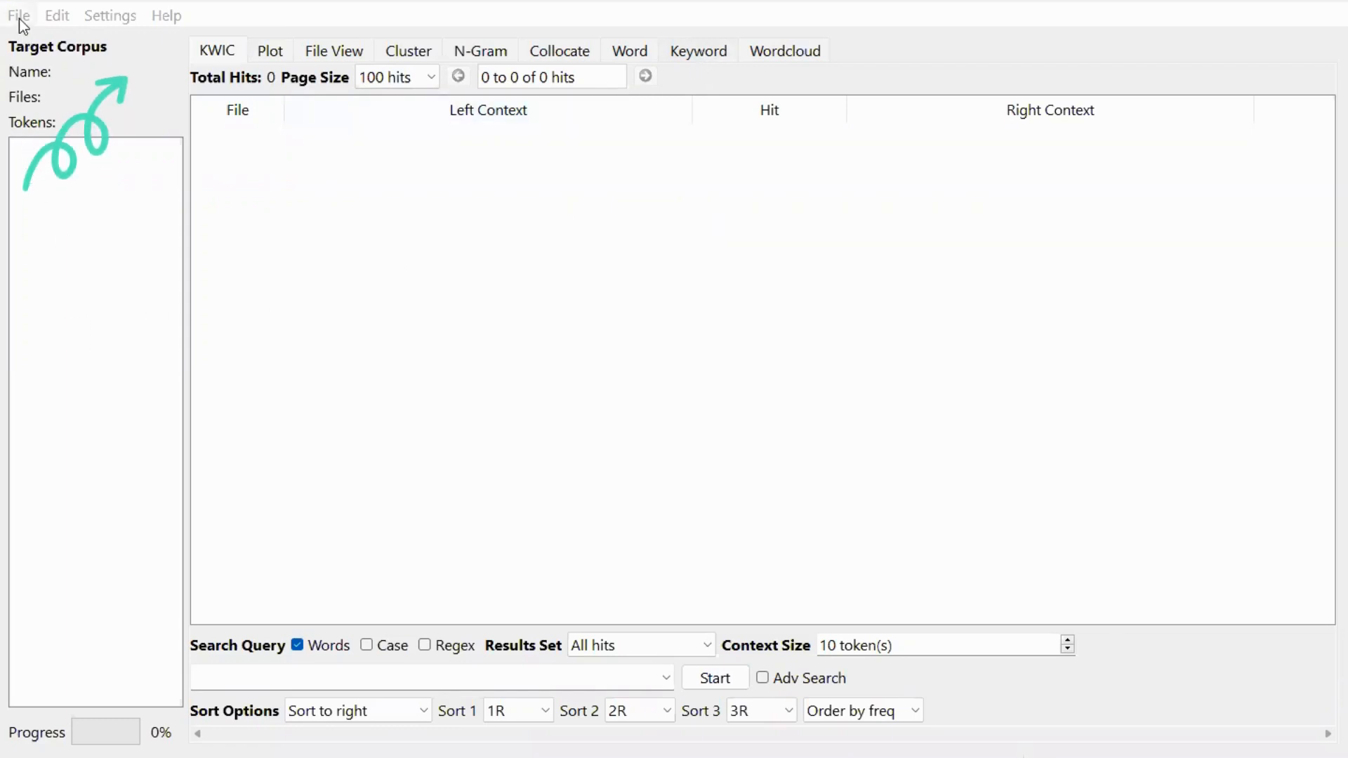
Set AmE06.db from the AmE06 collection as the target corpus in the Corpus Manager
{"action": "left_click", "coordinate": [19, 15]}
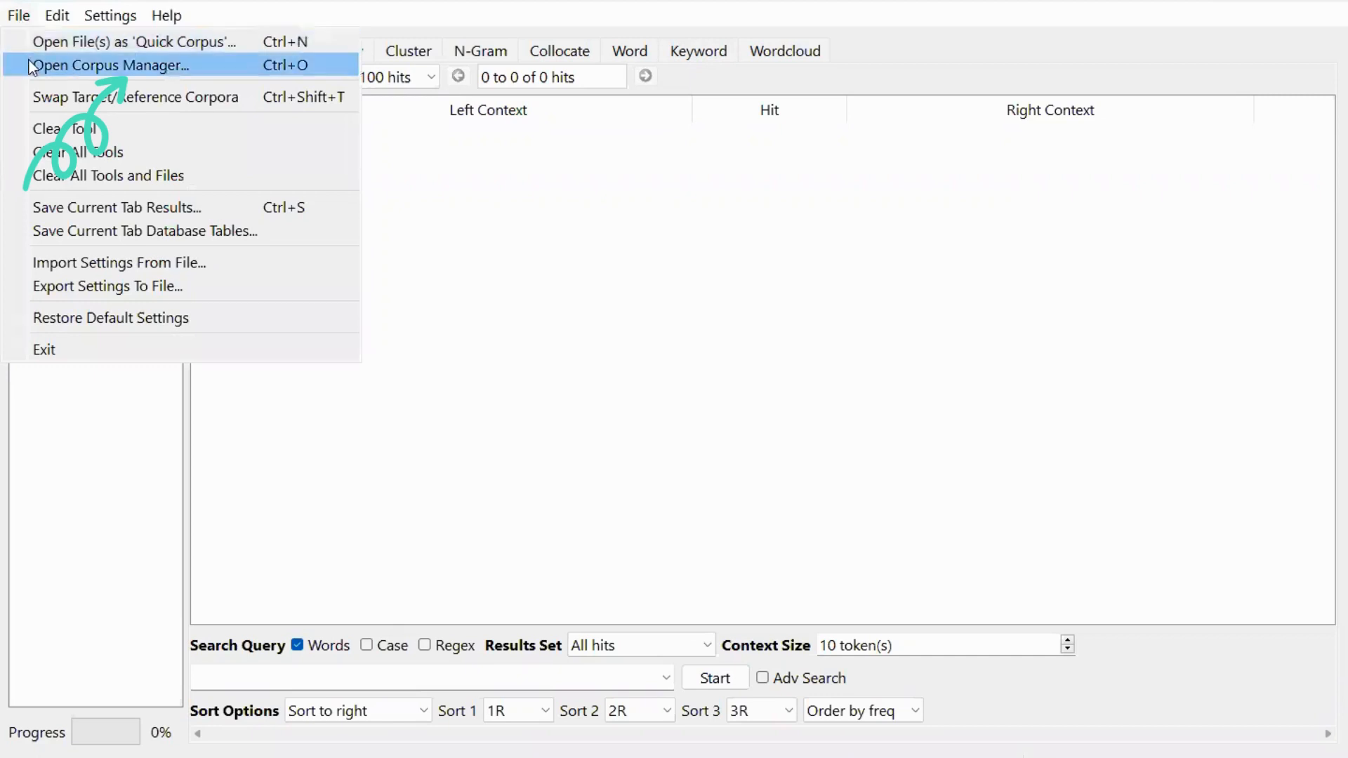
{"action": "left_click", "coordinate": [113, 65]}
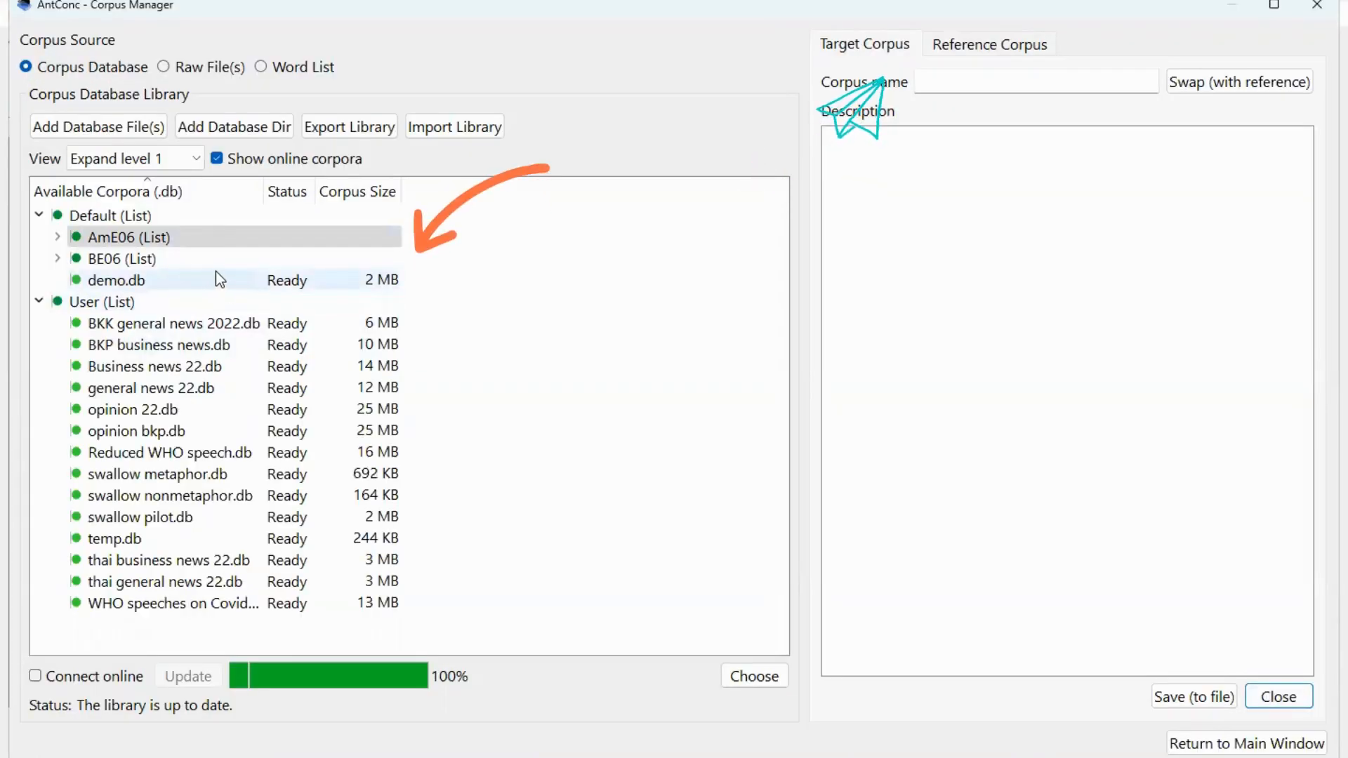
{"action": "left_click", "coordinate": [124, 237]}
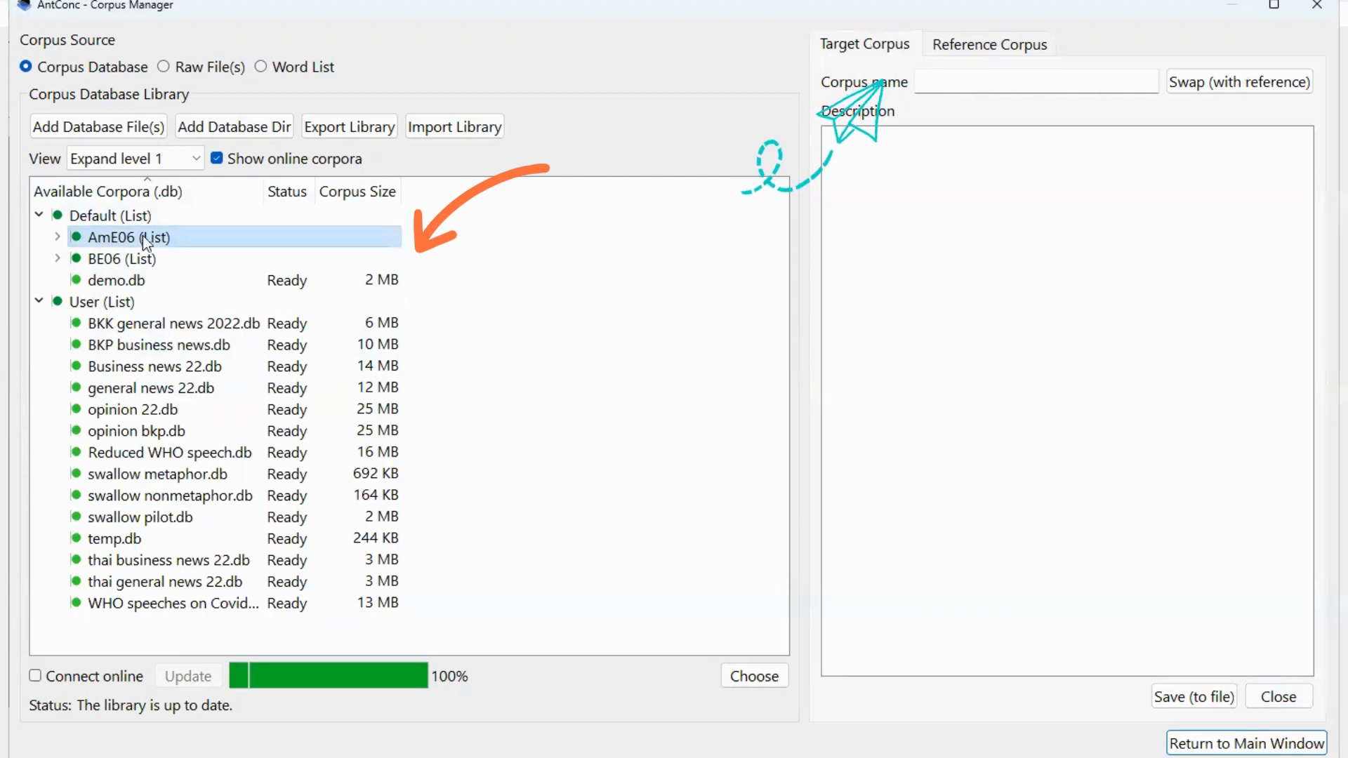
{"action": "left_click", "coordinate": [58, 237]}
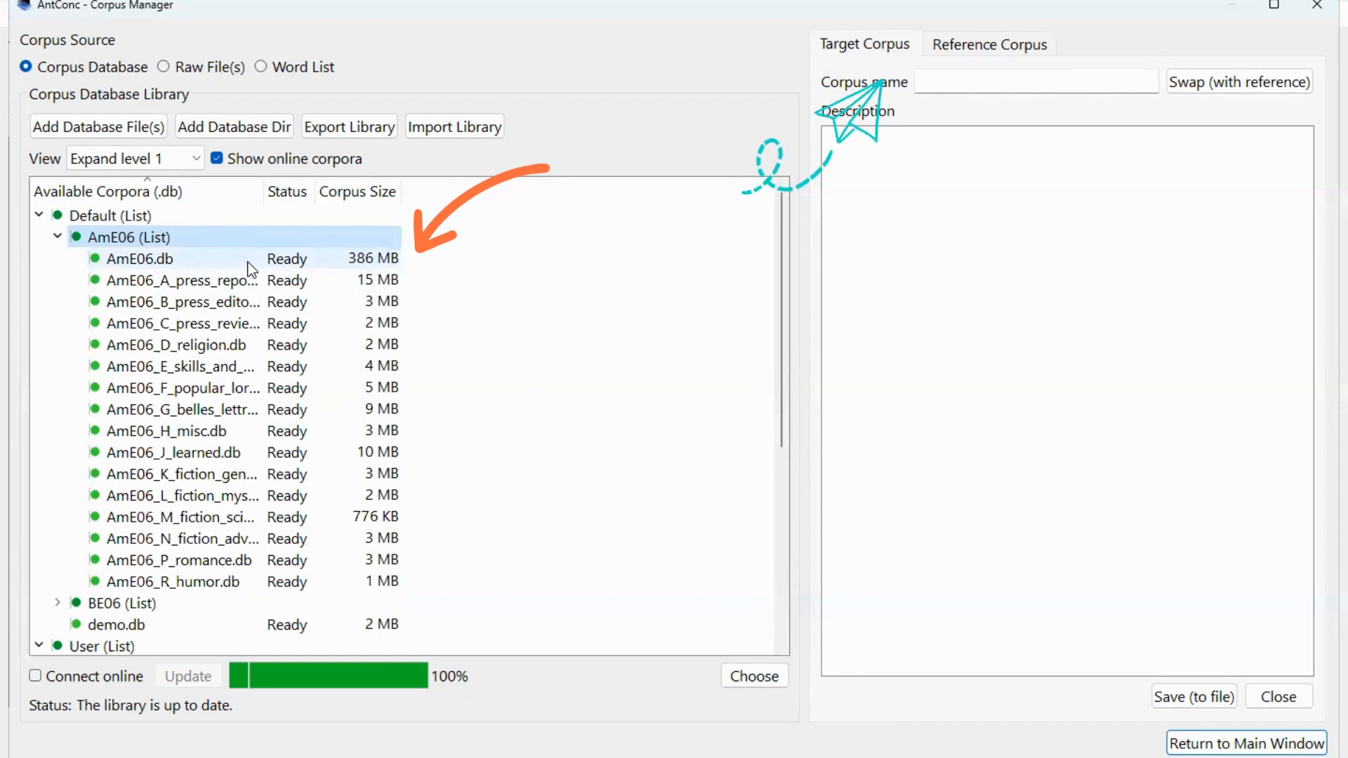
{"action": "left_click", "coordinate": [141, 258]}
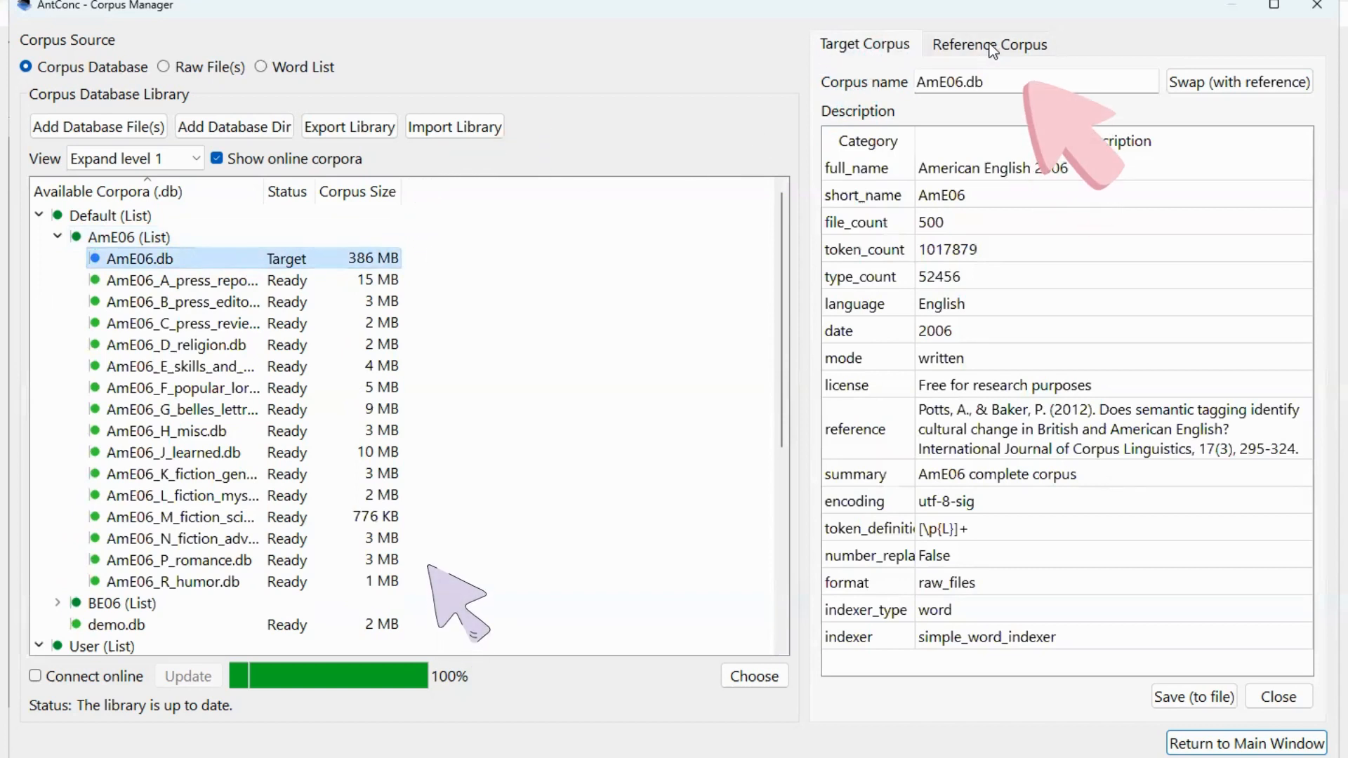
Set BE06.db from the BE06 collection as the reference corpus
{"action": "left_click", "coordinate": [990, 44]}
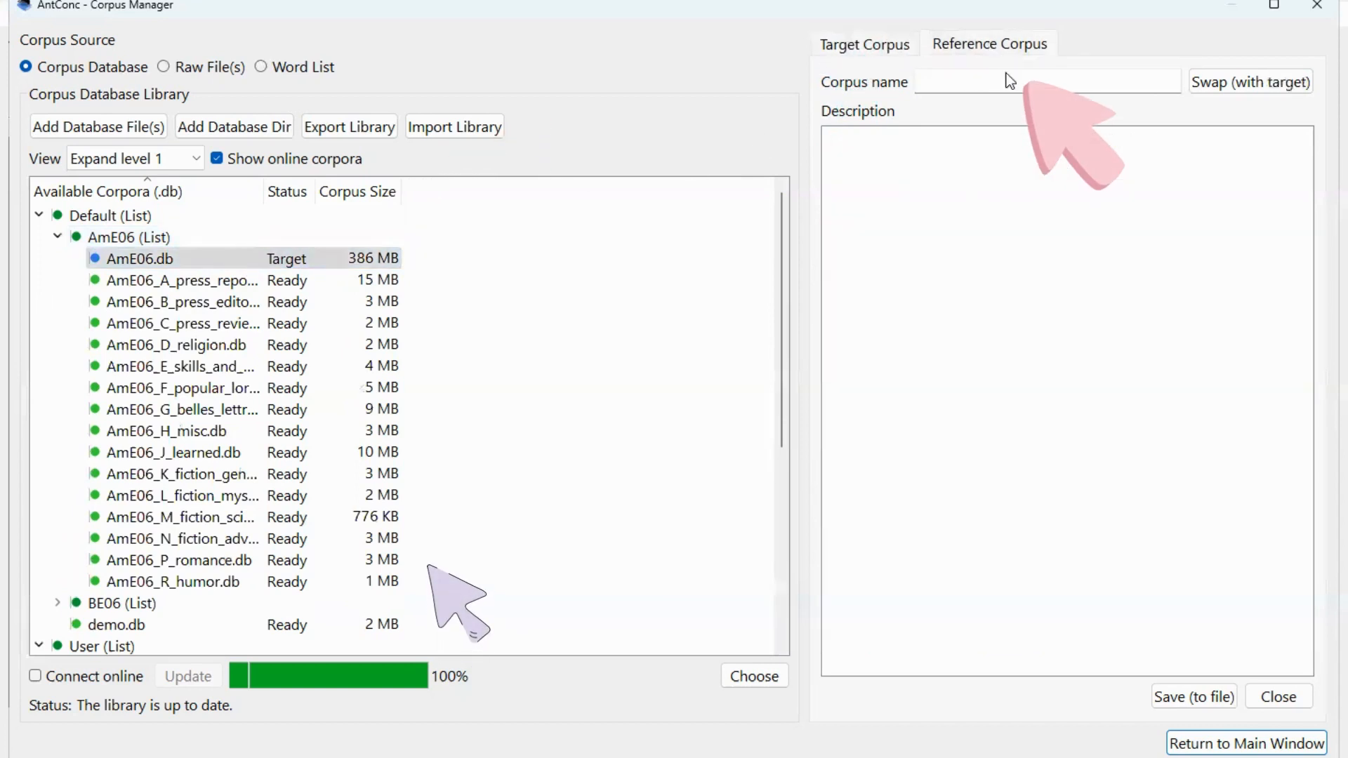
{"action": "mouse_move", "coordinate": [1028, 70]}
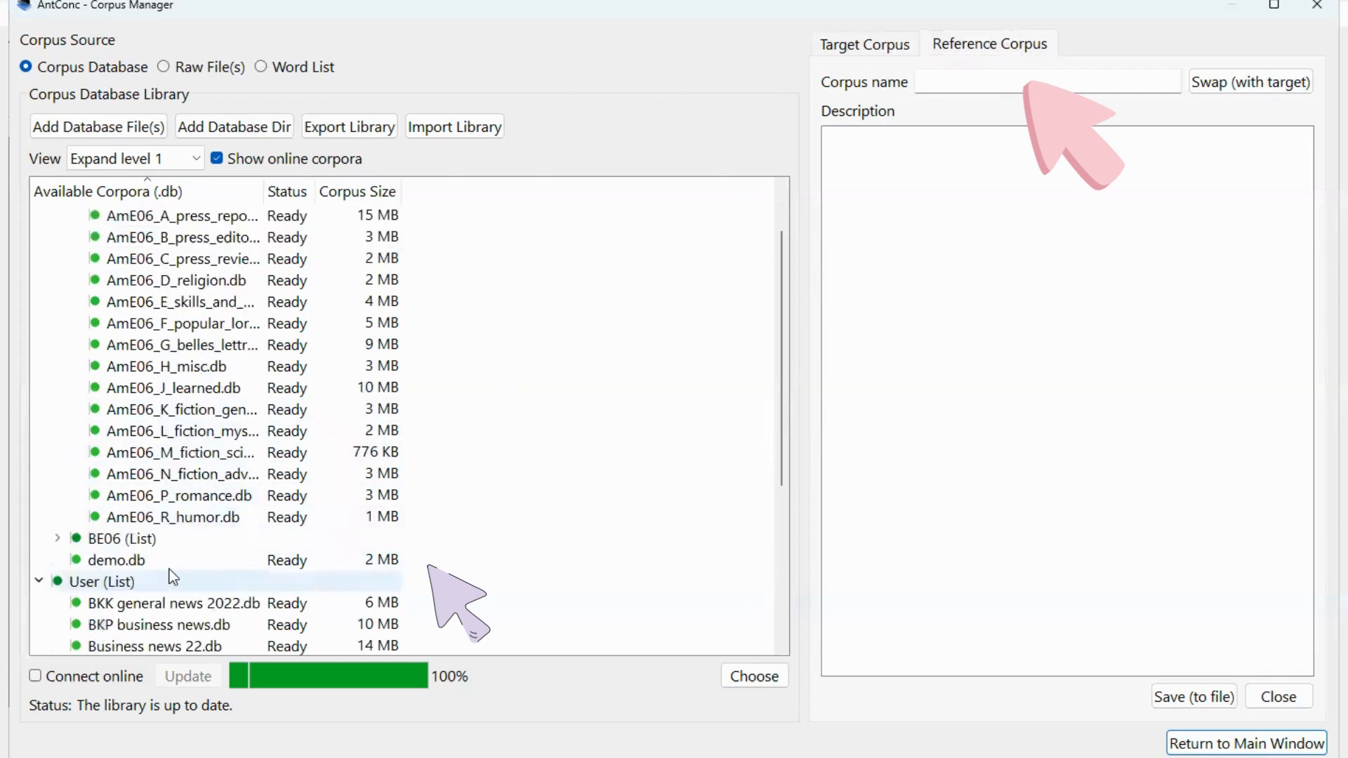
{"action": "left_click", "coordinate": [115, 539]}
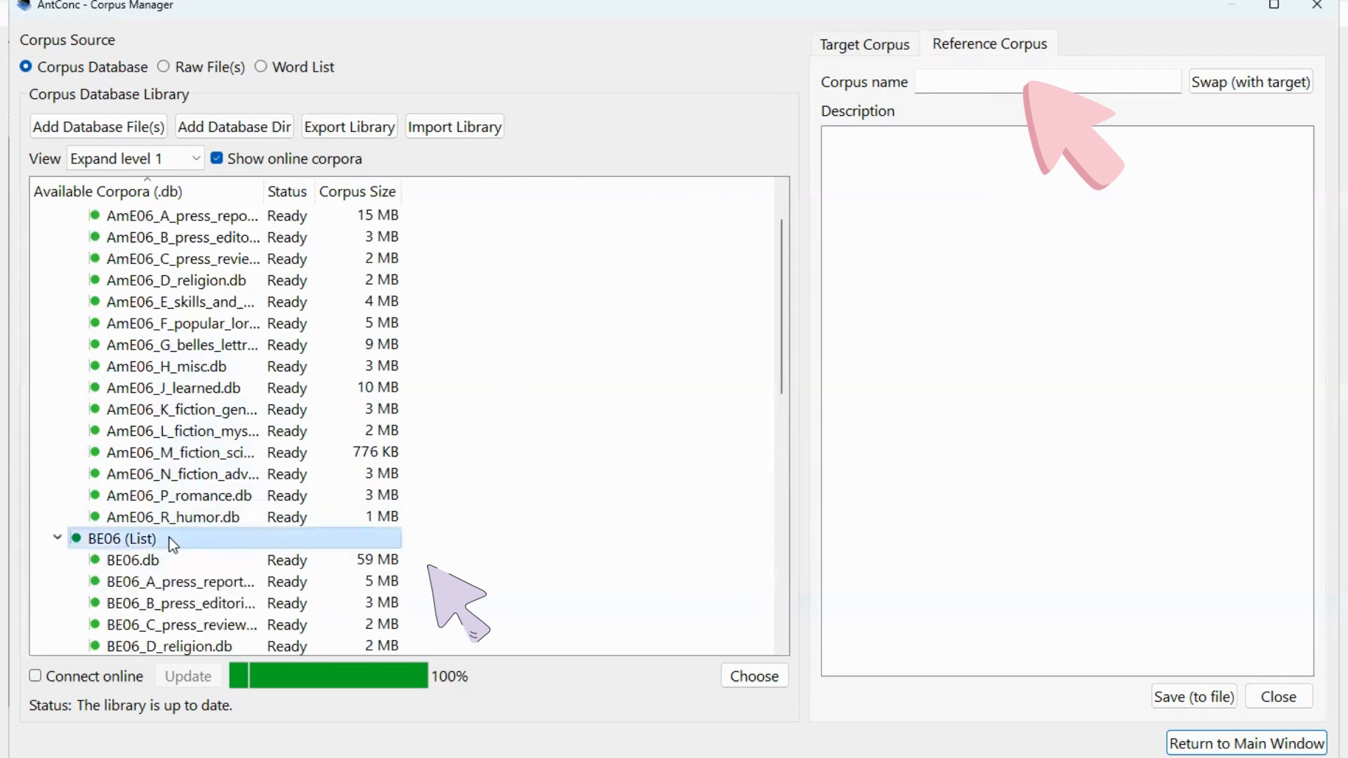
{"action": "mouse_move", "coordinate": [160, 554]}
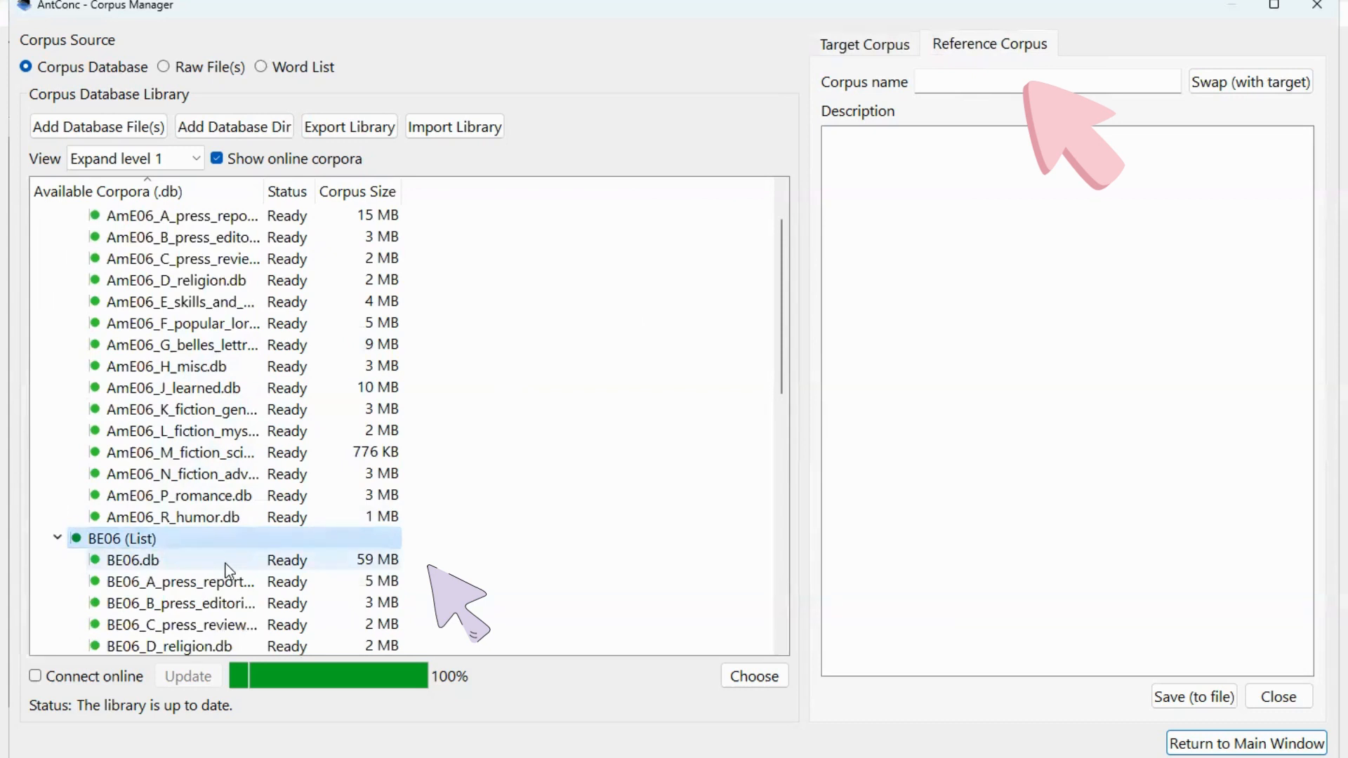
{"action": "left_click", "coordinate": [126, 560]}
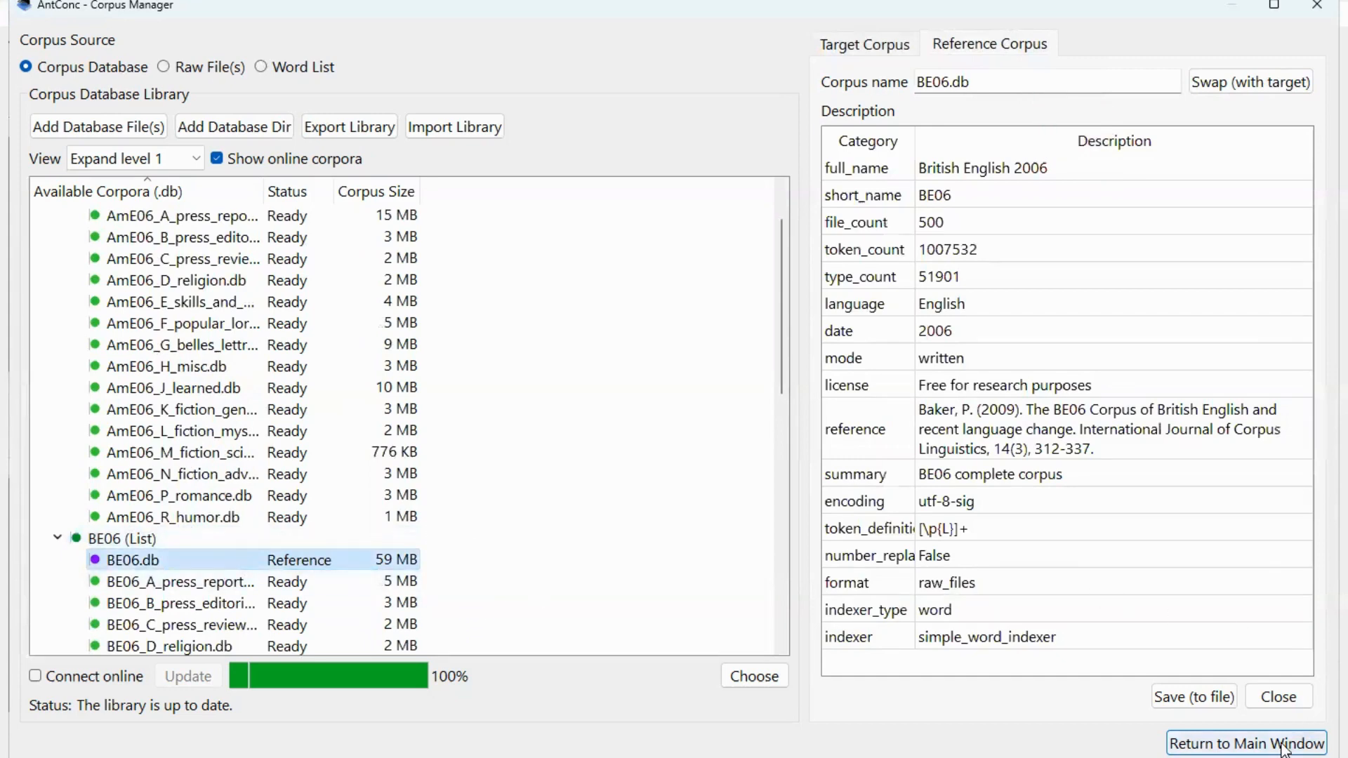
Return to the main window and review the AmE06 target and BE06 reference corpus panels
{"action": "left_click", "coordinate": [1248, 743]}
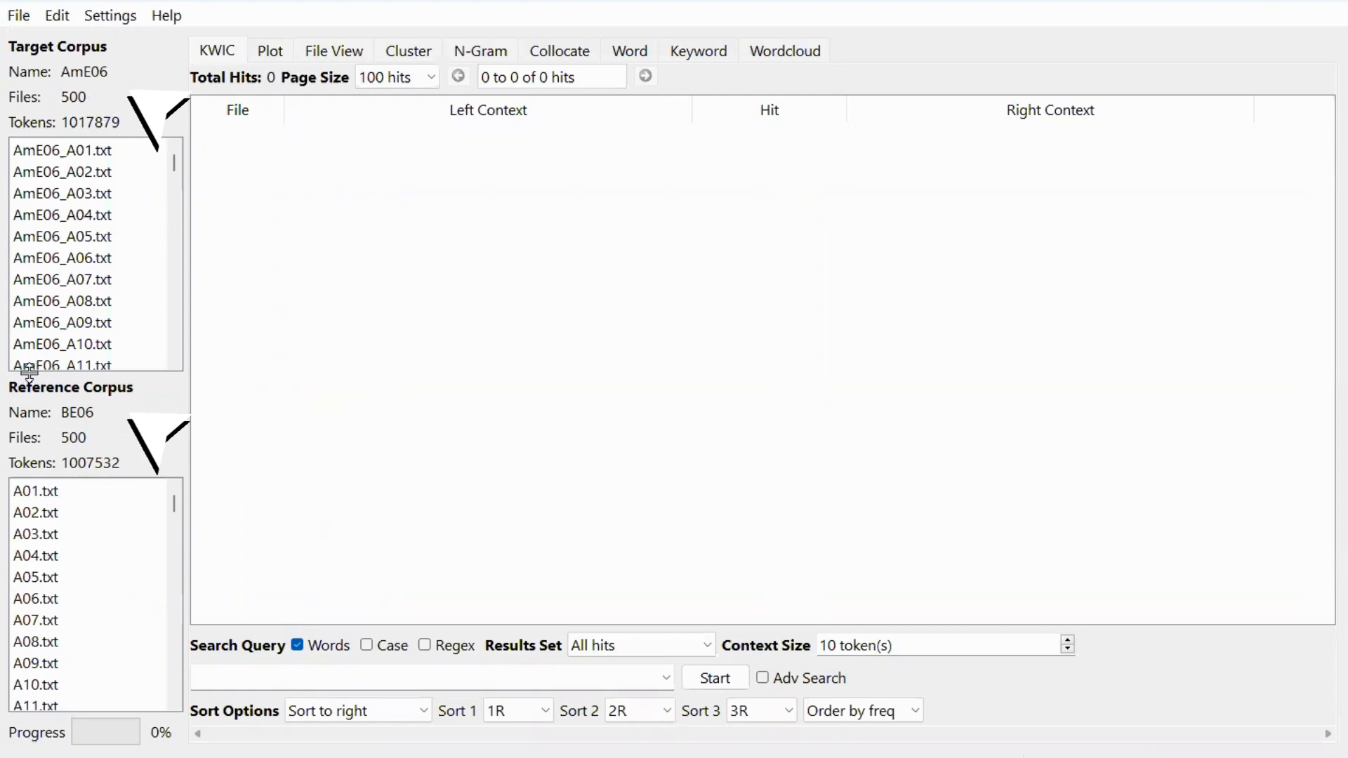
{"action": "left_click", "coordinate": [63, 280]}
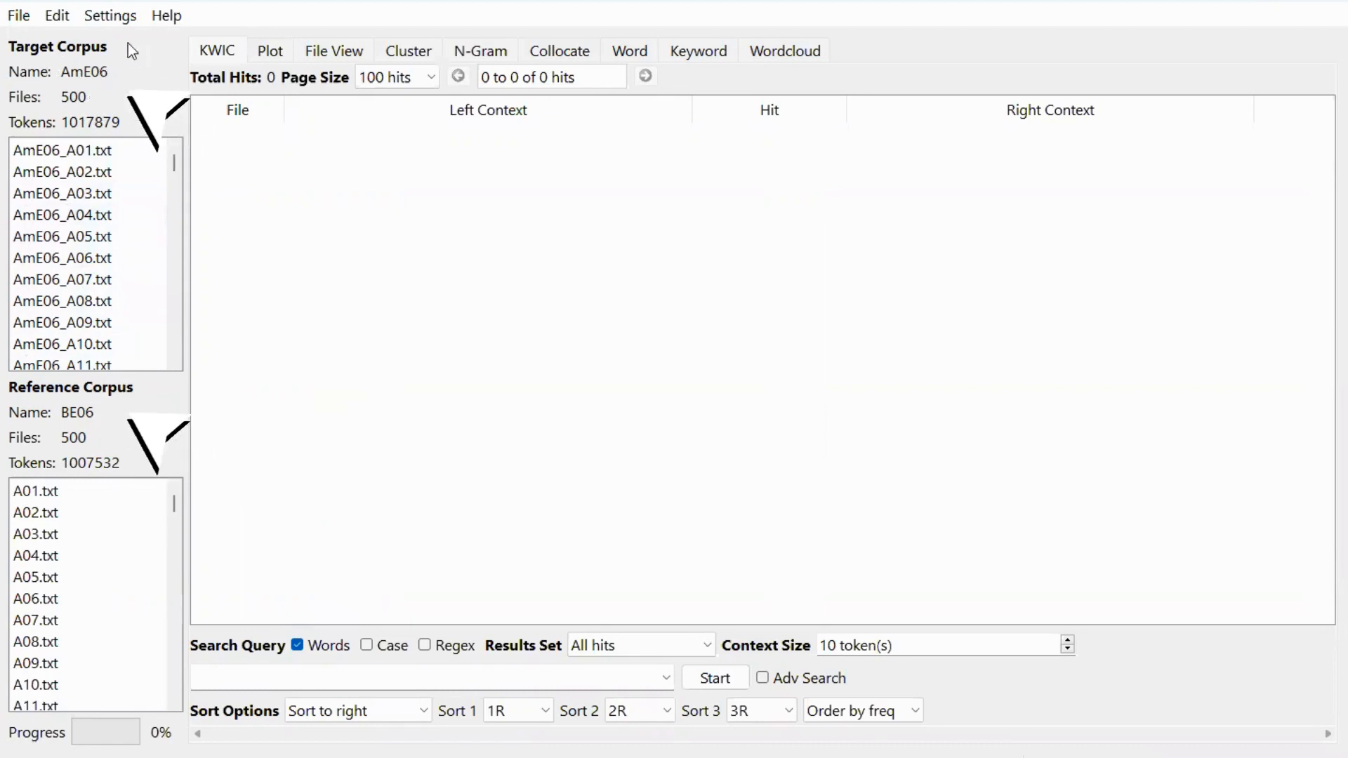
{"action": "mouse_move", "coordinate": [165, 510]}
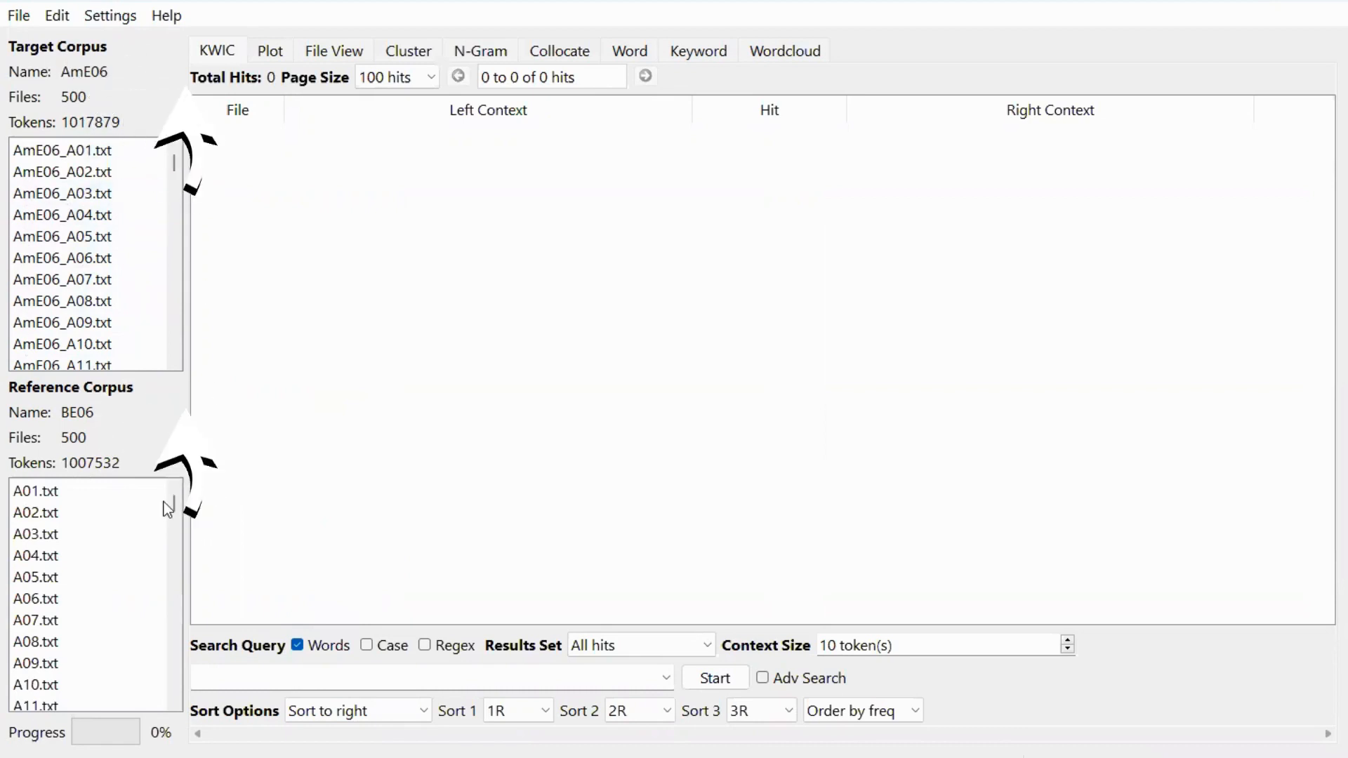
{"action": "left_click", "coordinate": [34, 512]}
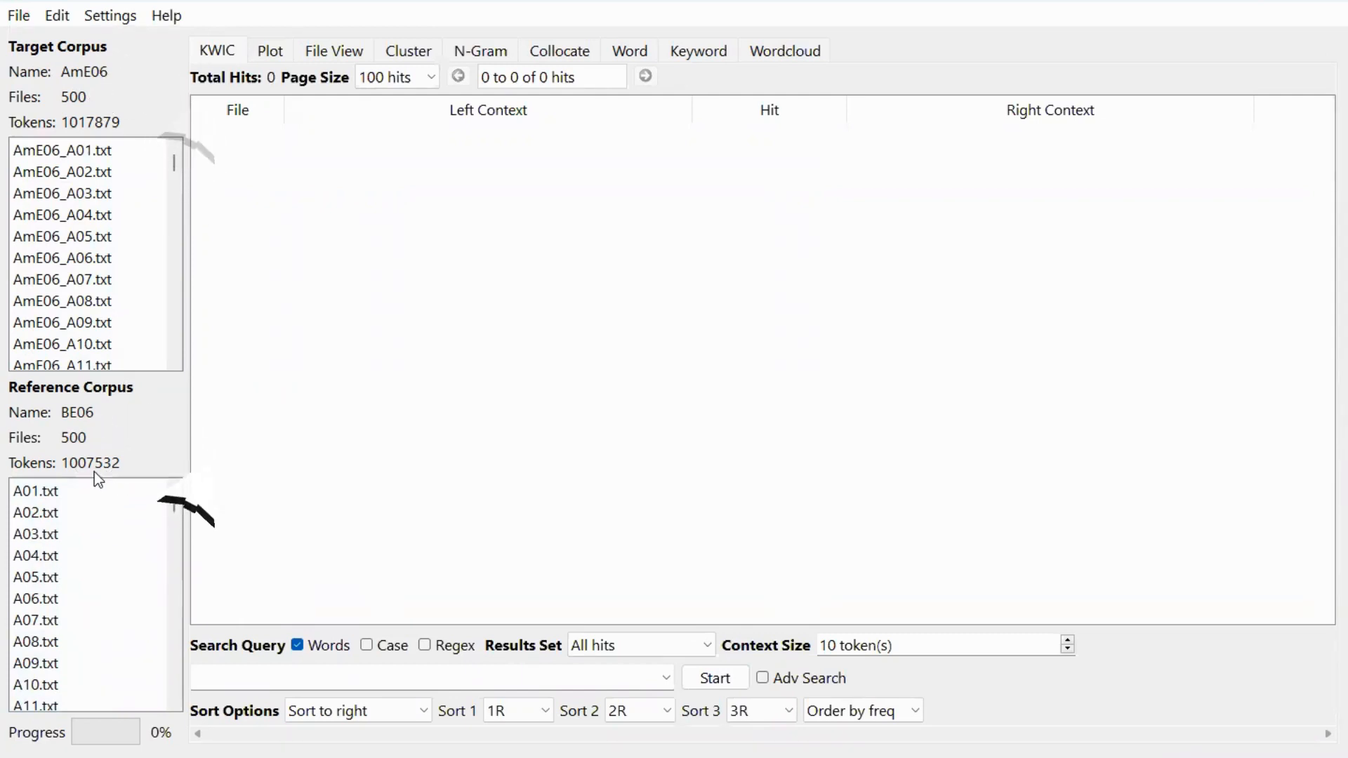
{"action": "mouse_move", "coordinate": [390, 477]}
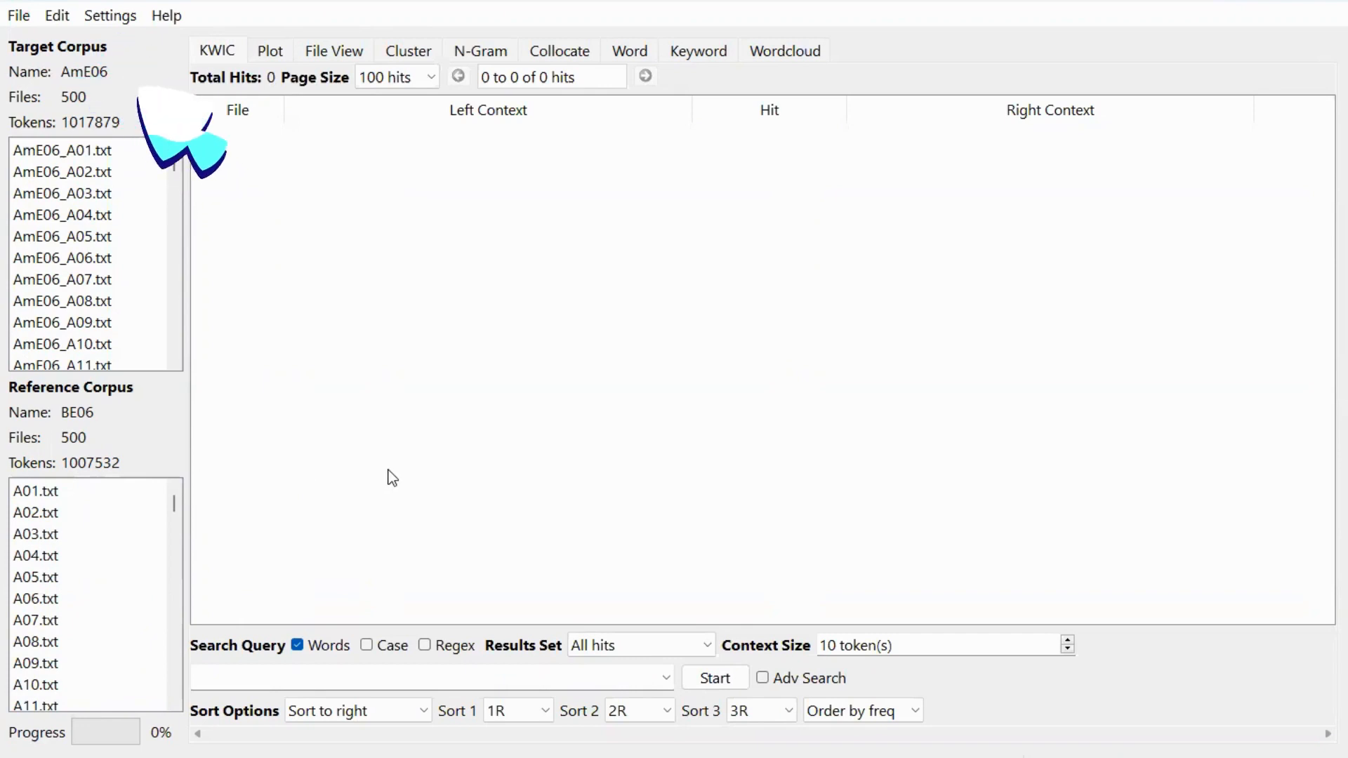
{"action": "mouse_move", "coordinate": [122, 43]}
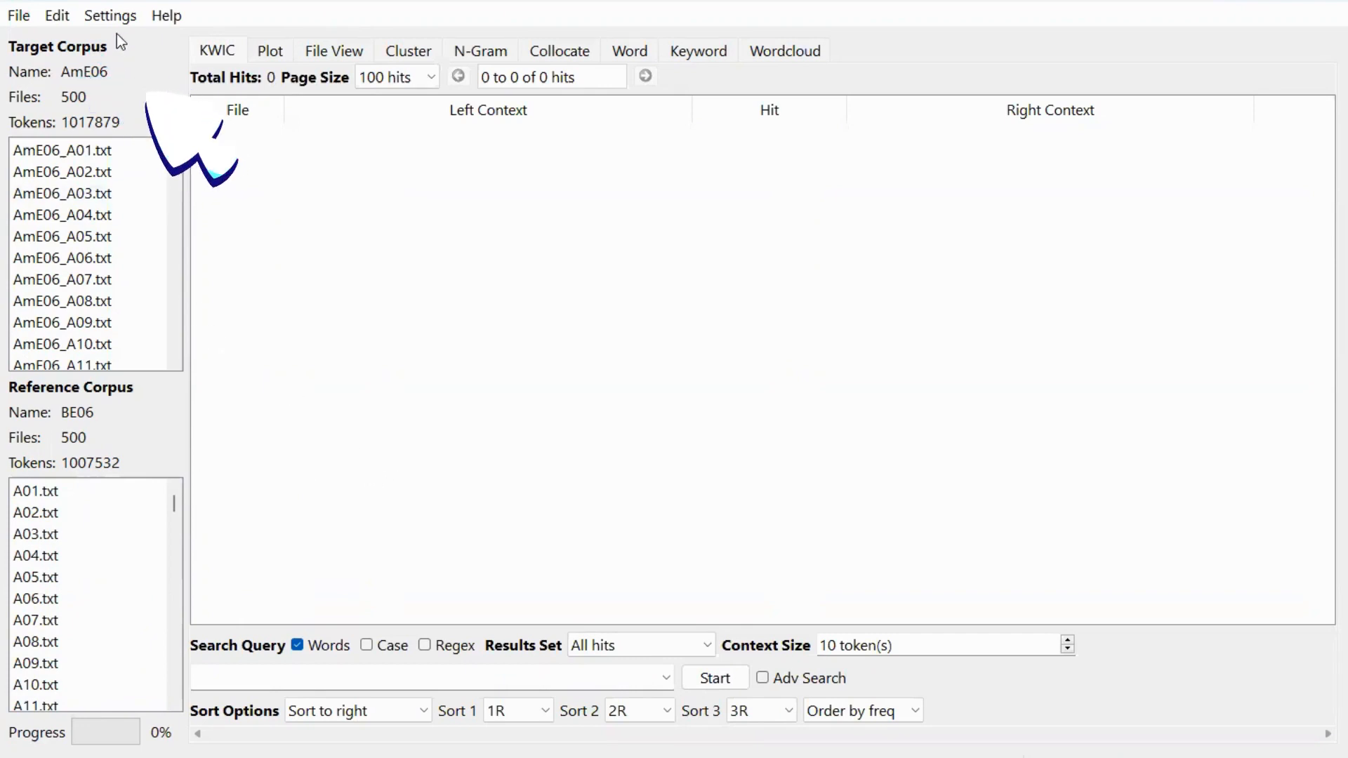
{"action": "mouse_move", "coordinate": [113, 26]}
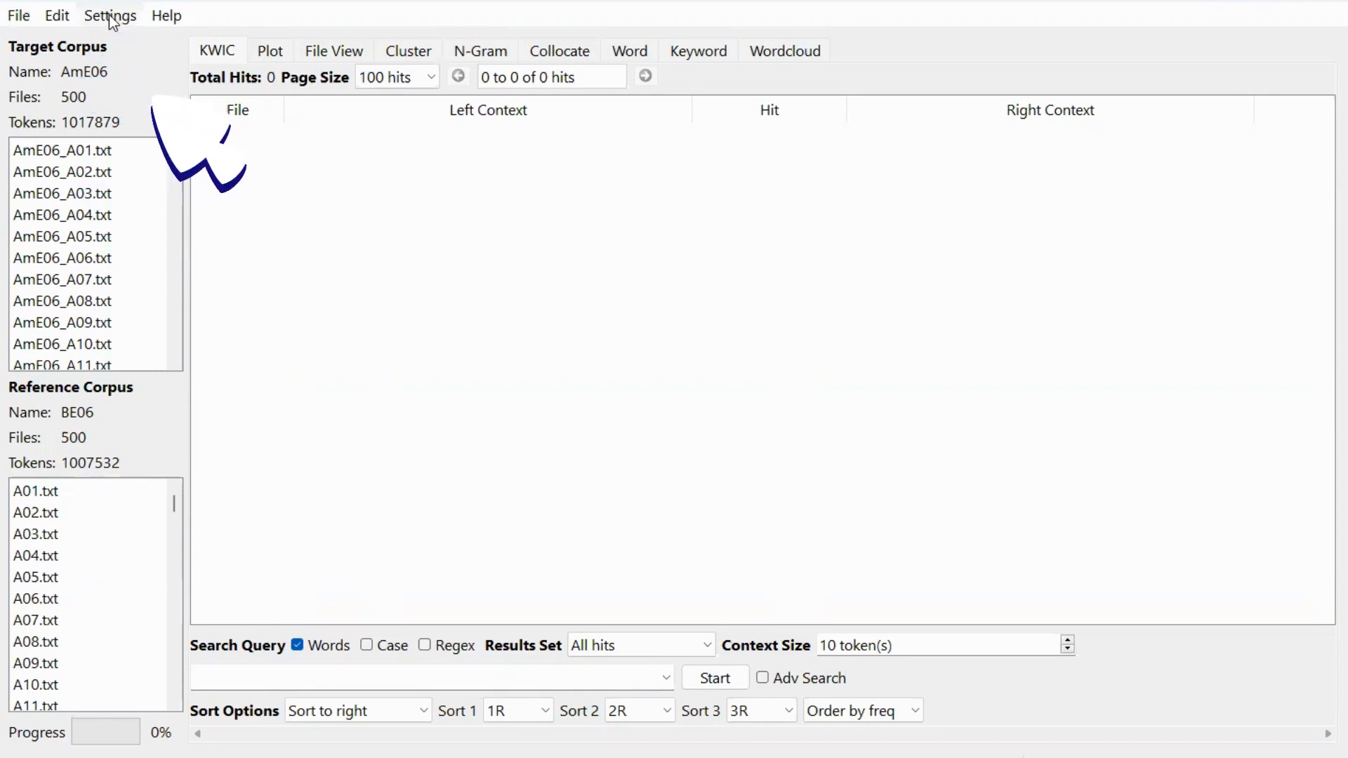
Show the Keyword category in the Tool Settings dialog
{"action": "left_click", "coordinate": [109, 15]}
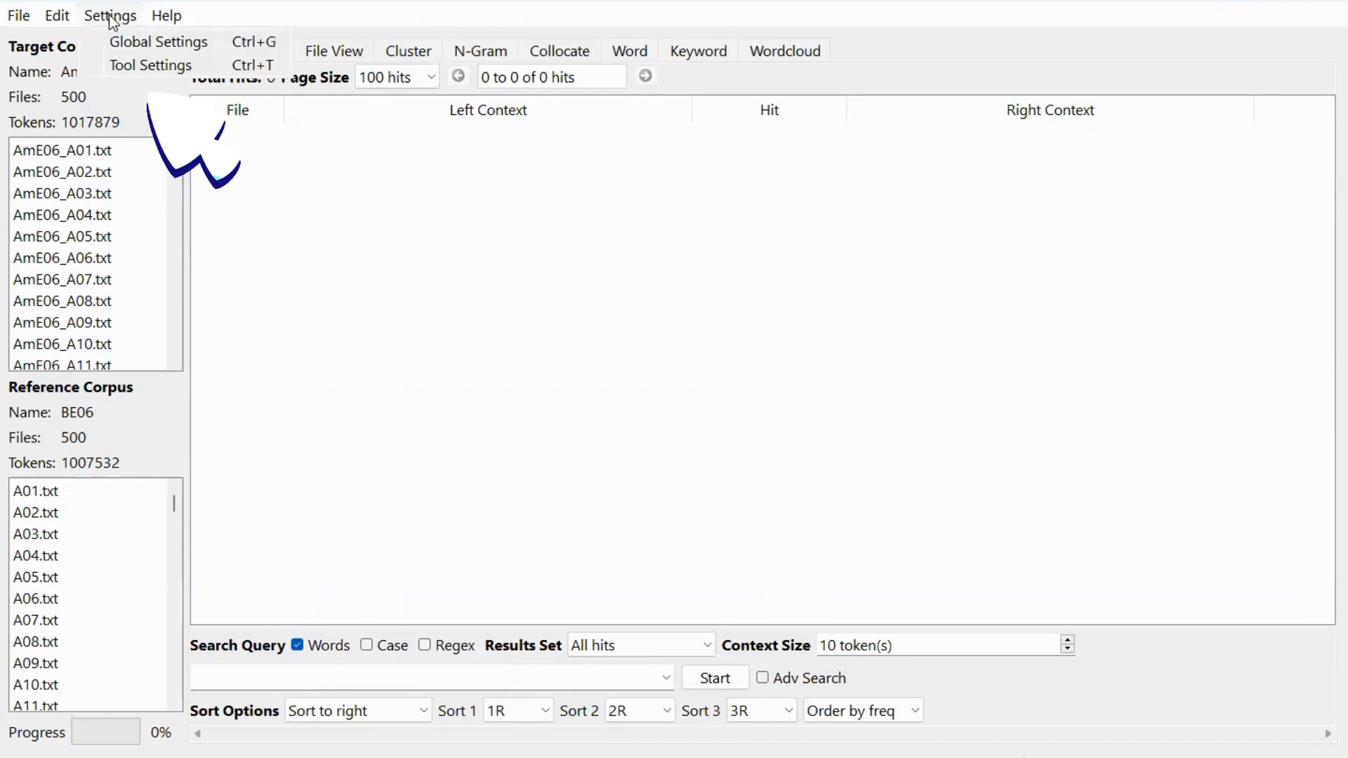
{"action": "mouse_move", "coordinate": [152, 65]}
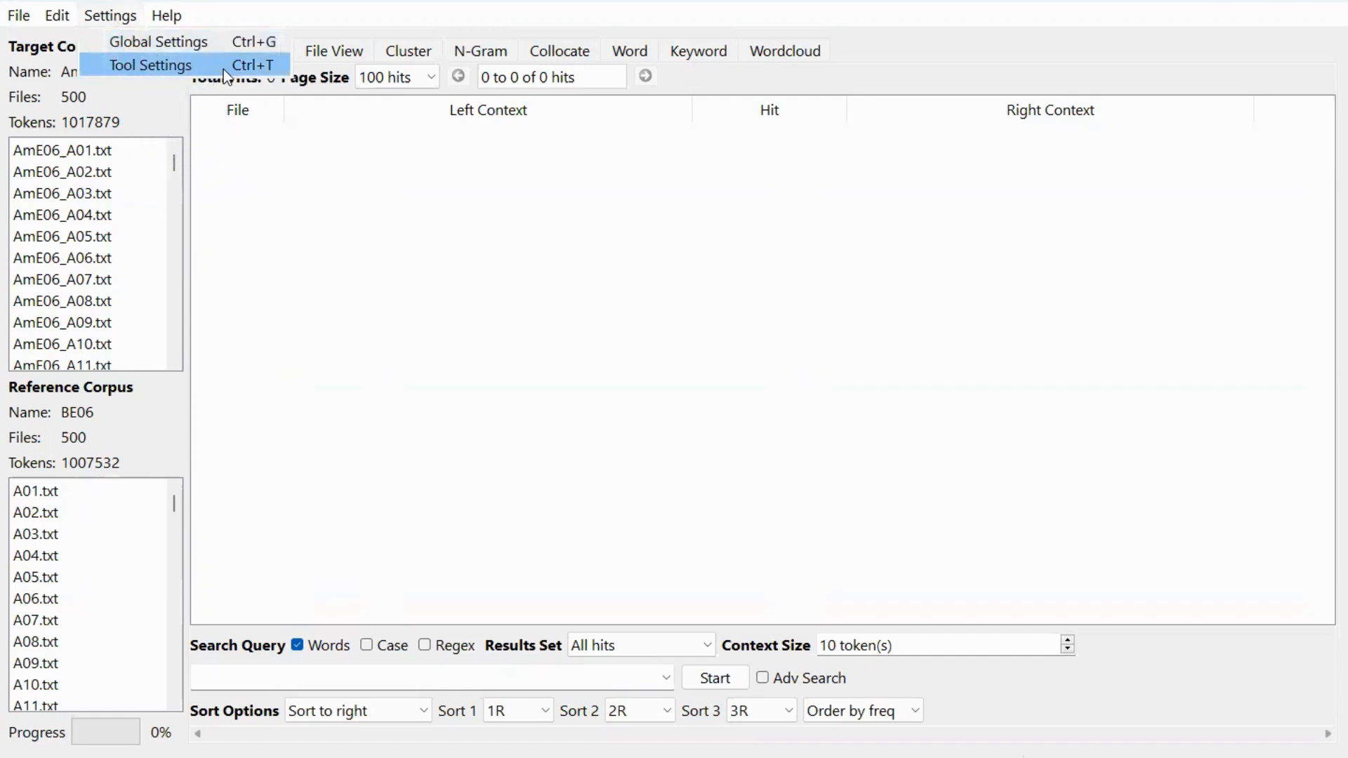
{"action": "left_click", "coordinate": [152, 64]}
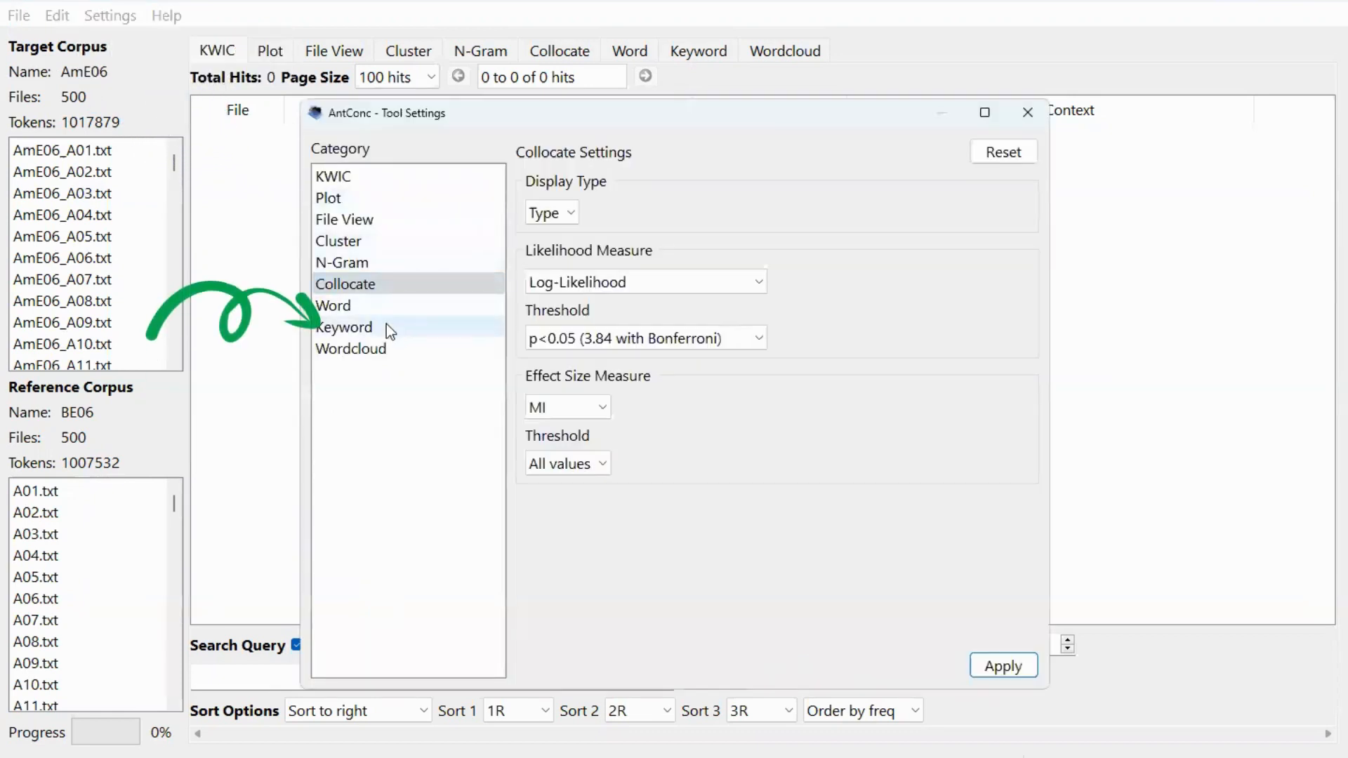
{"action": "left_click", "coordinate": [345, 327]}
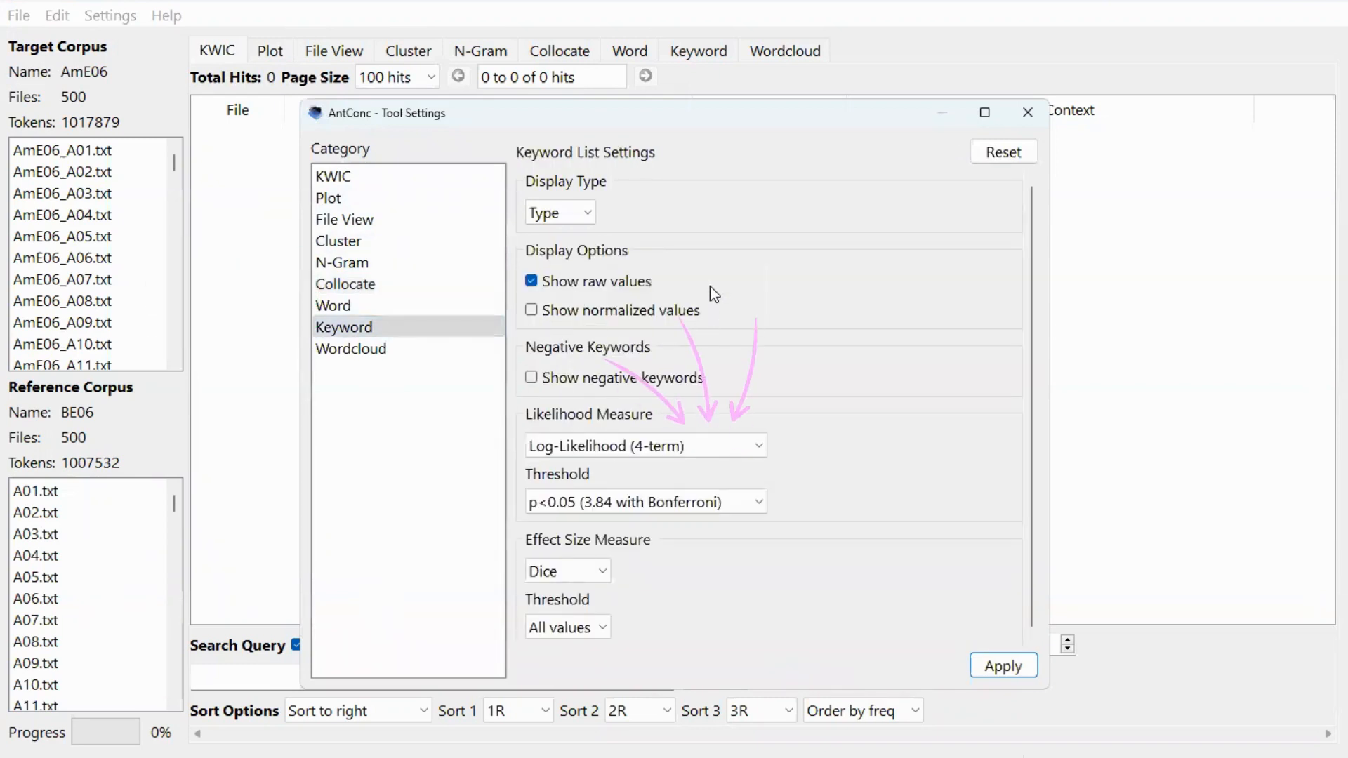
{"action": "mouse_move", "coordinate": [796, 238]}
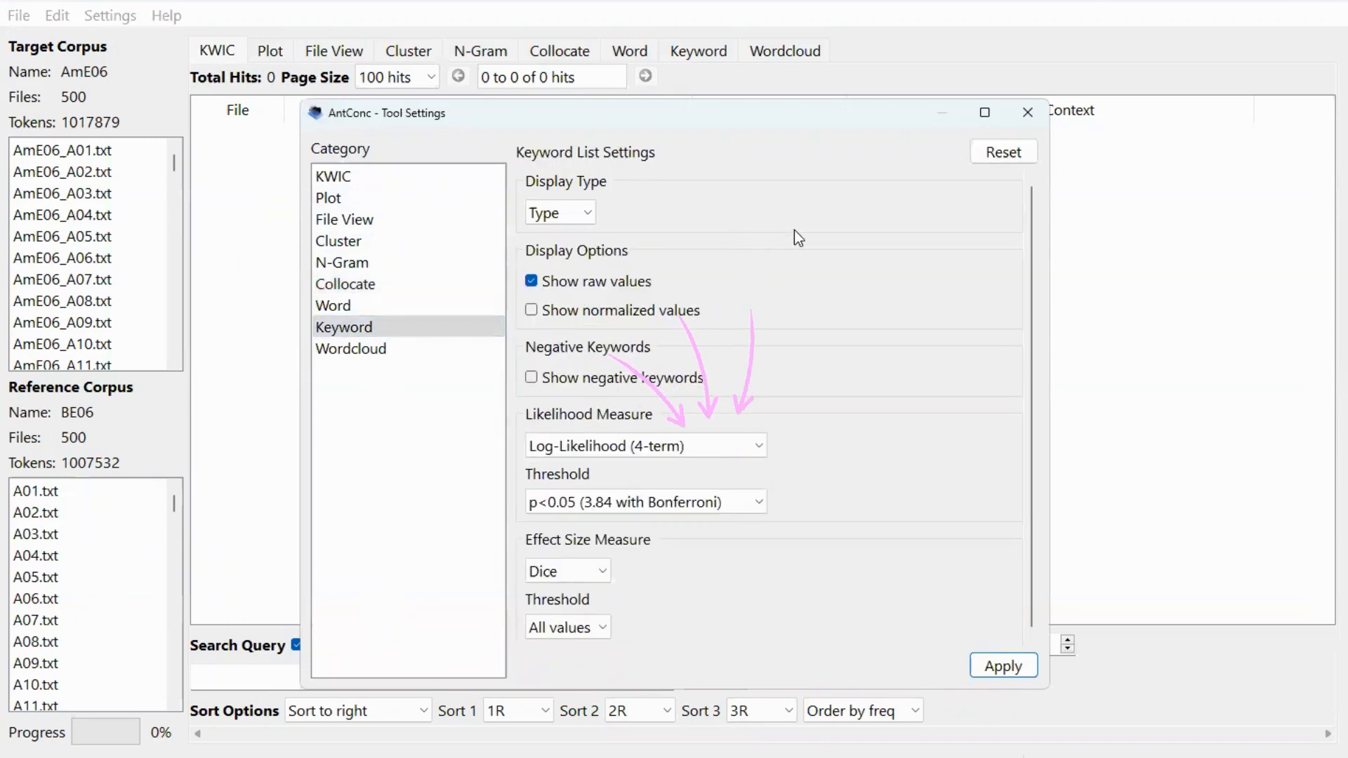
{"action": "mouse_move", "coordinate": [812, 435]}
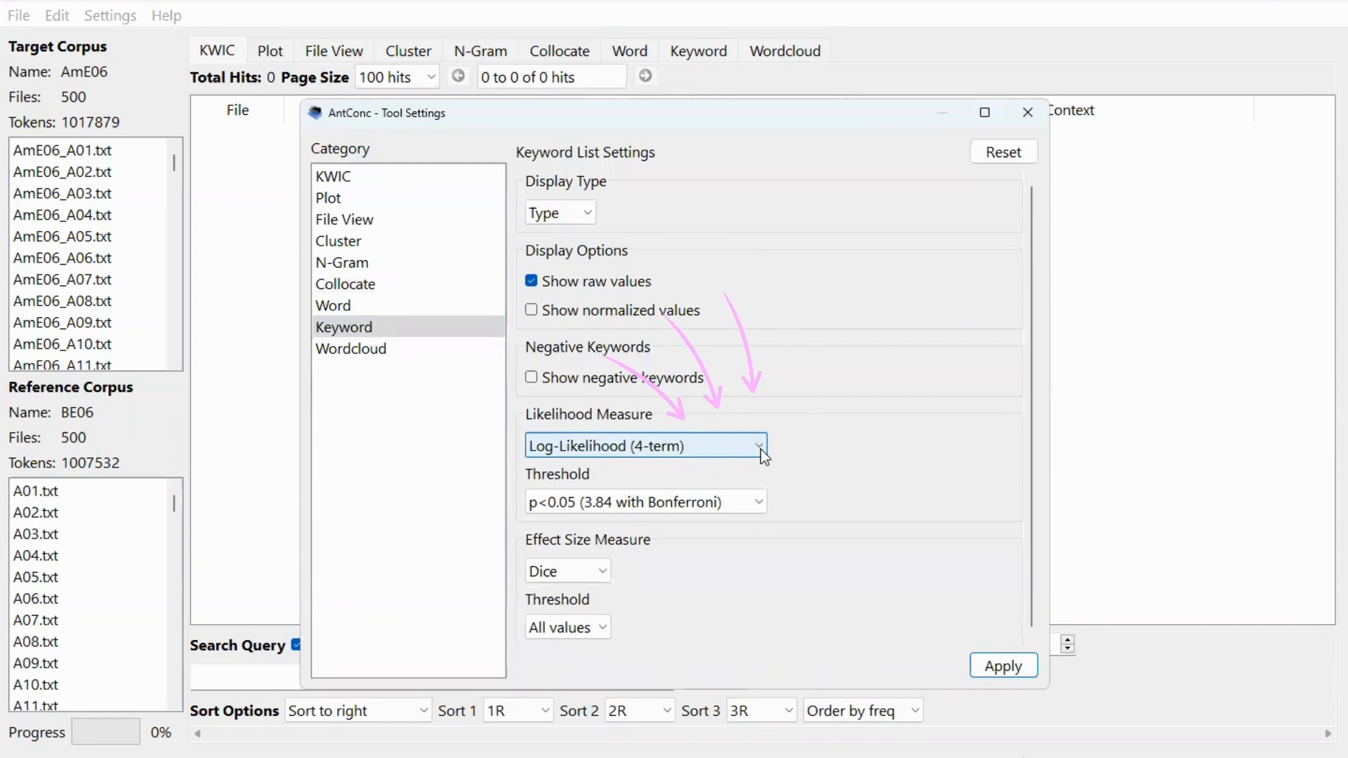
Choose TextDispersionKeyness (4-term) as the keyword likelihood measure
{"action": "left_click", "coordinate": [759, 446]}
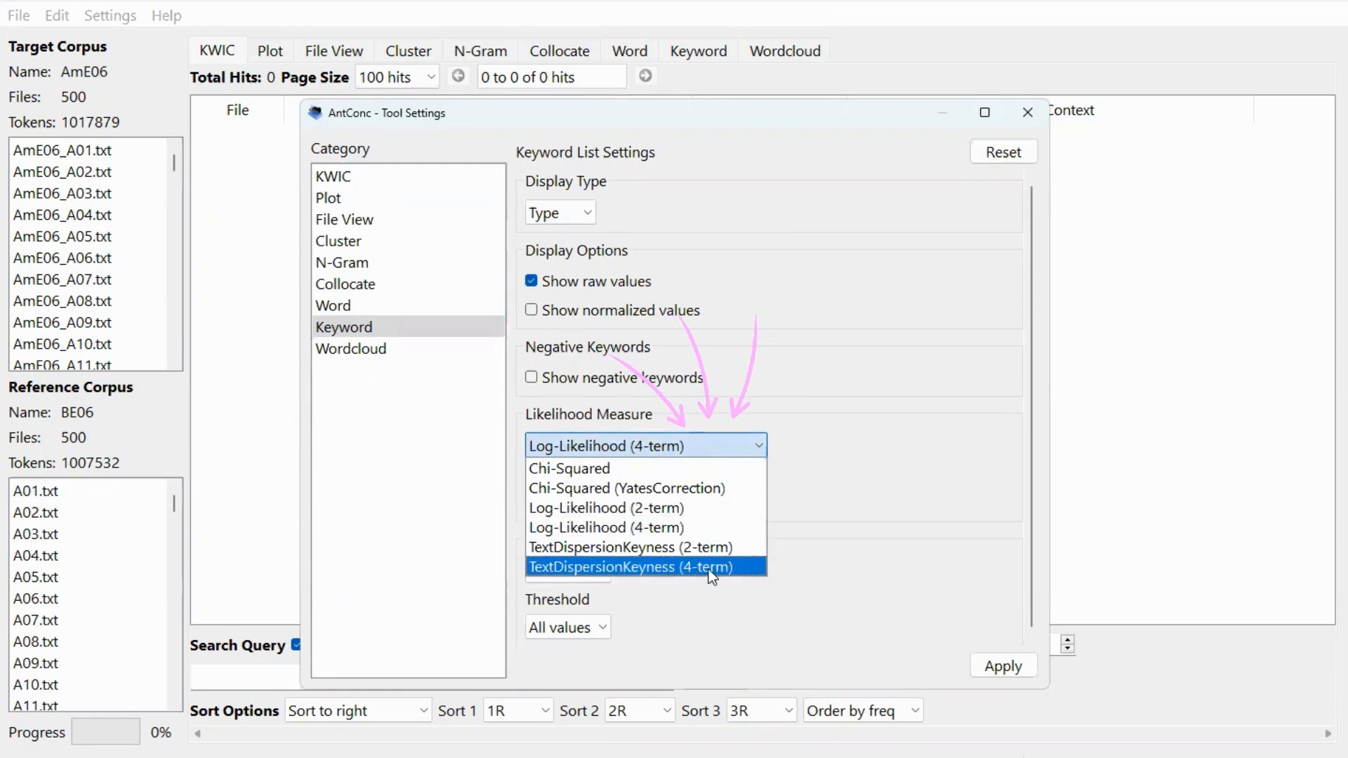
{"action": "mouse_move", "coordinate": [753, 581]}
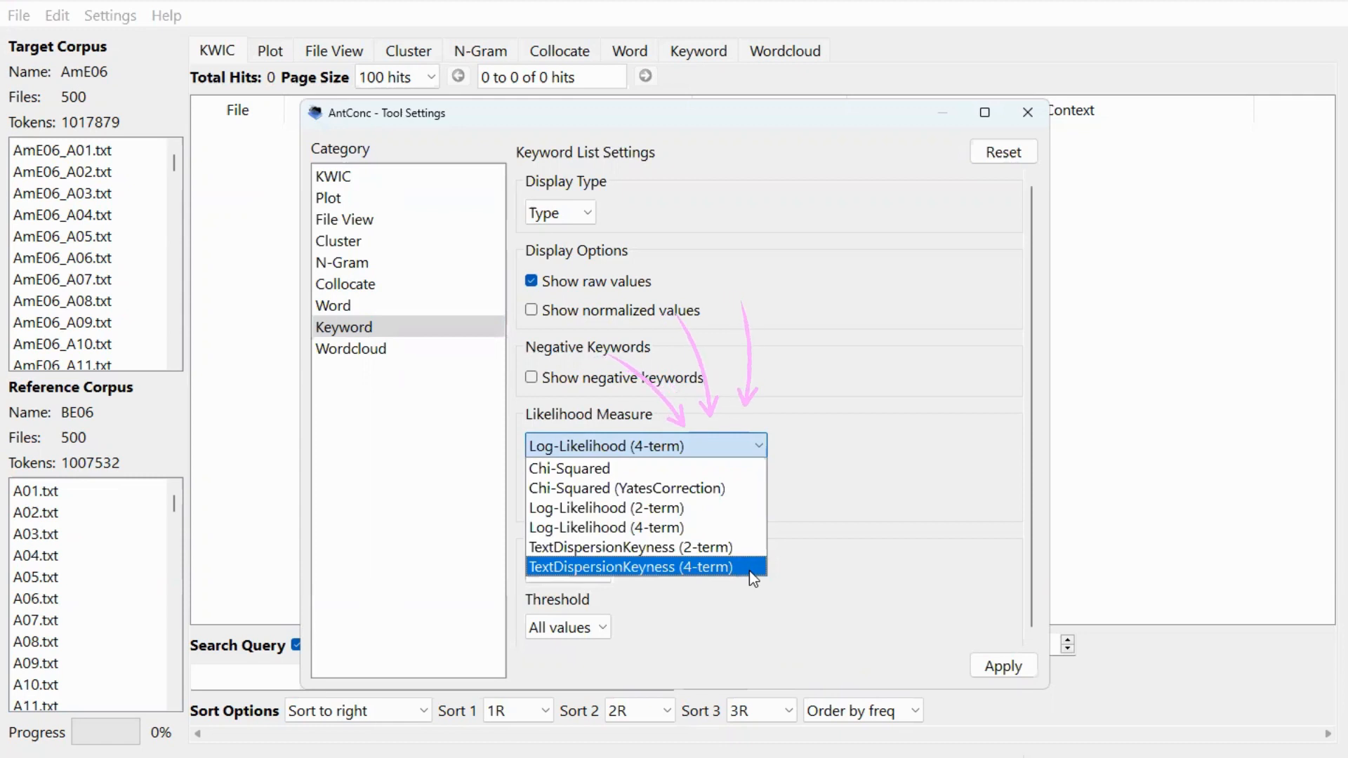
{"action": "left_click", "coordinate": [632, 566]}
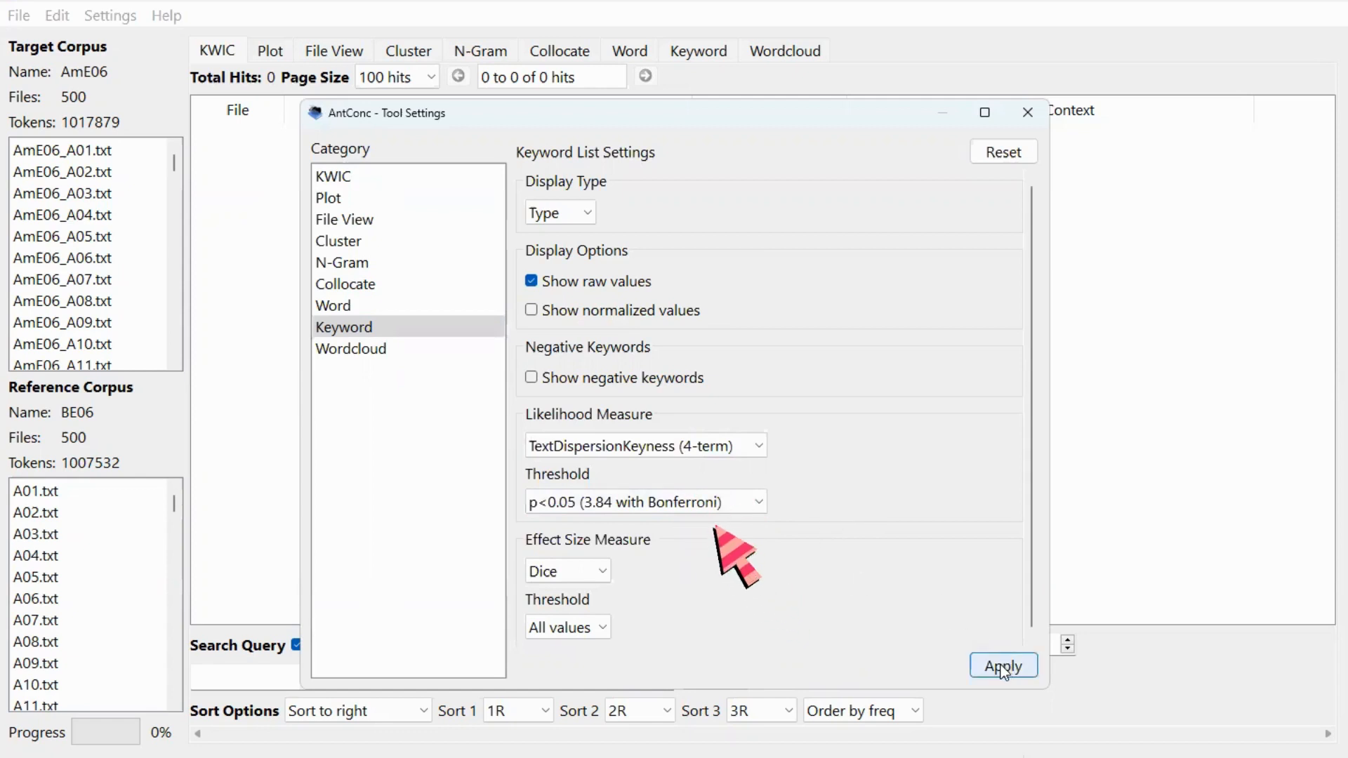
Apply the settings and generate the AmE06 versus BE06 keyword list
{"action": "left_click", "coordinate": [1003, 666]}
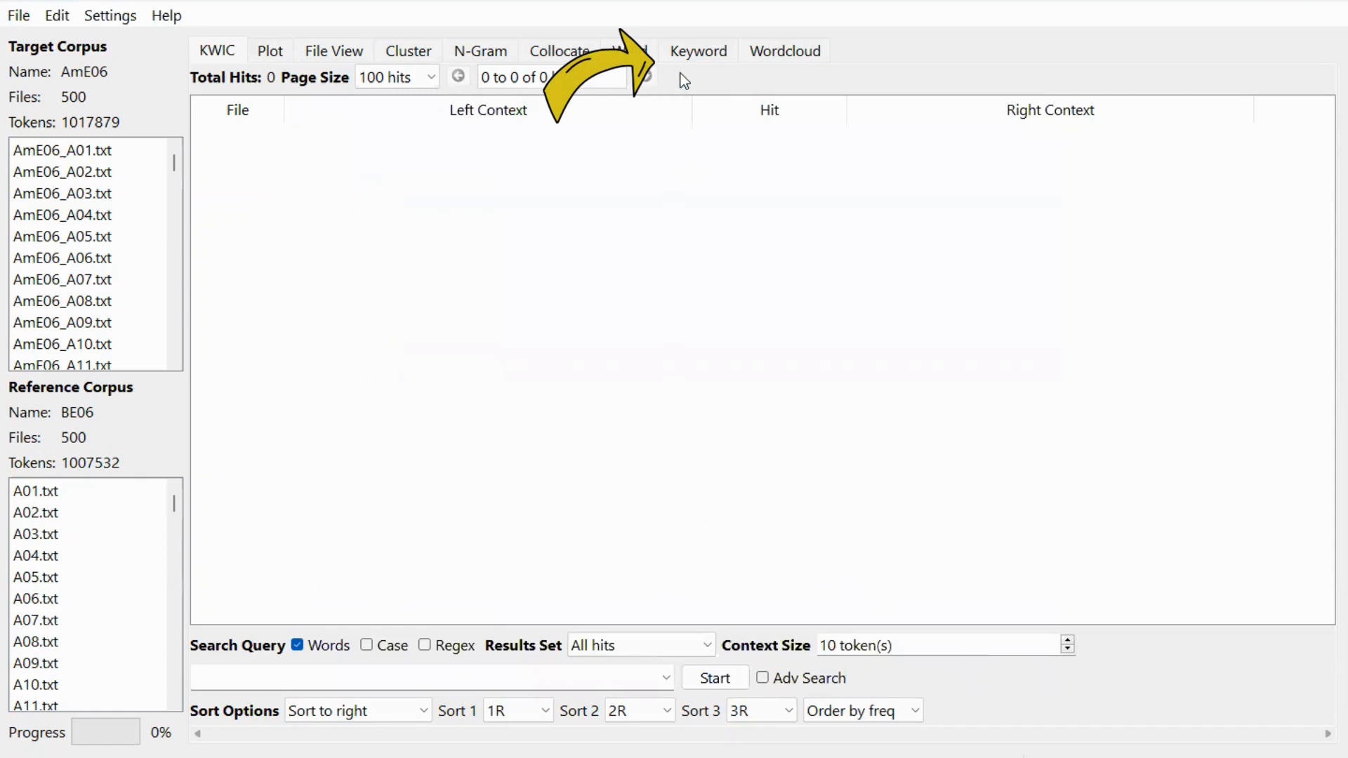
{"action": "mouse_move", "coordinate": [734, 67]}
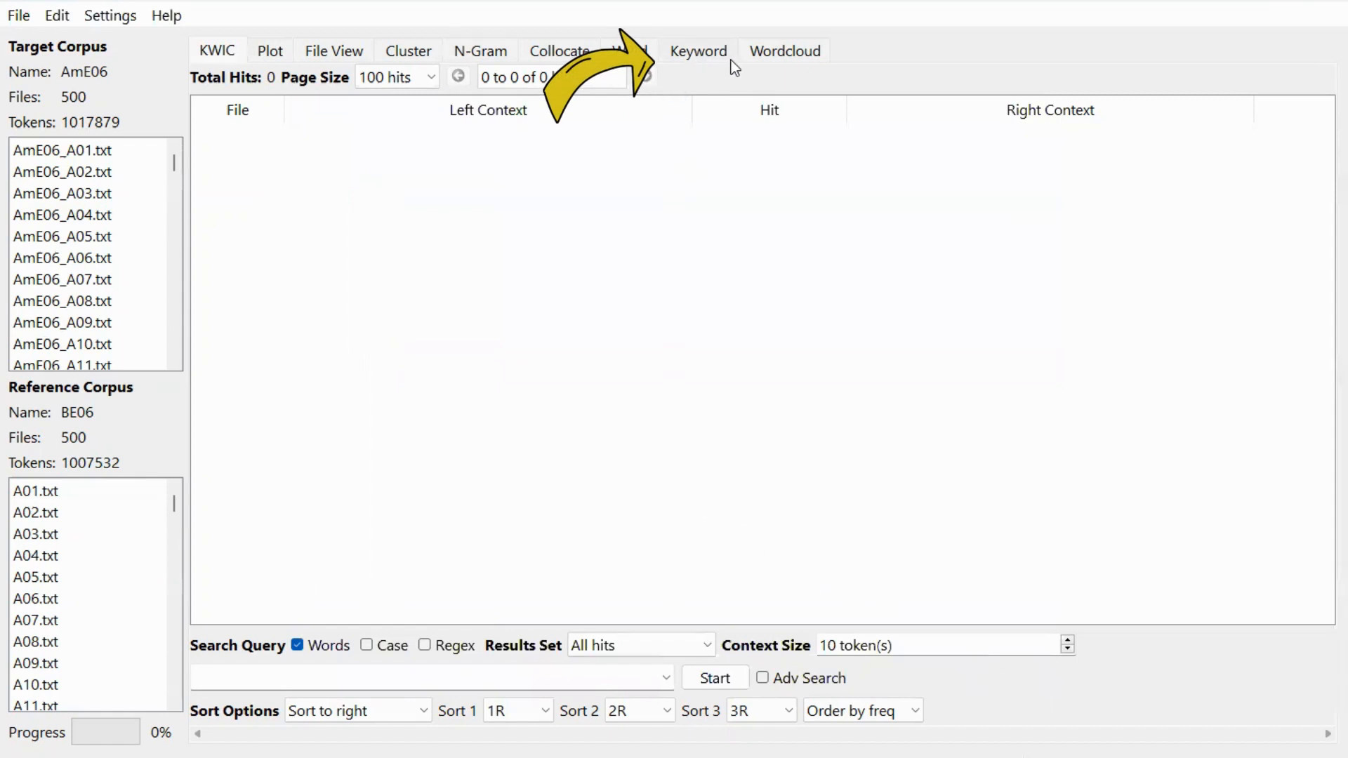
{"action": "left_click", "coordinate": [696, 51]}
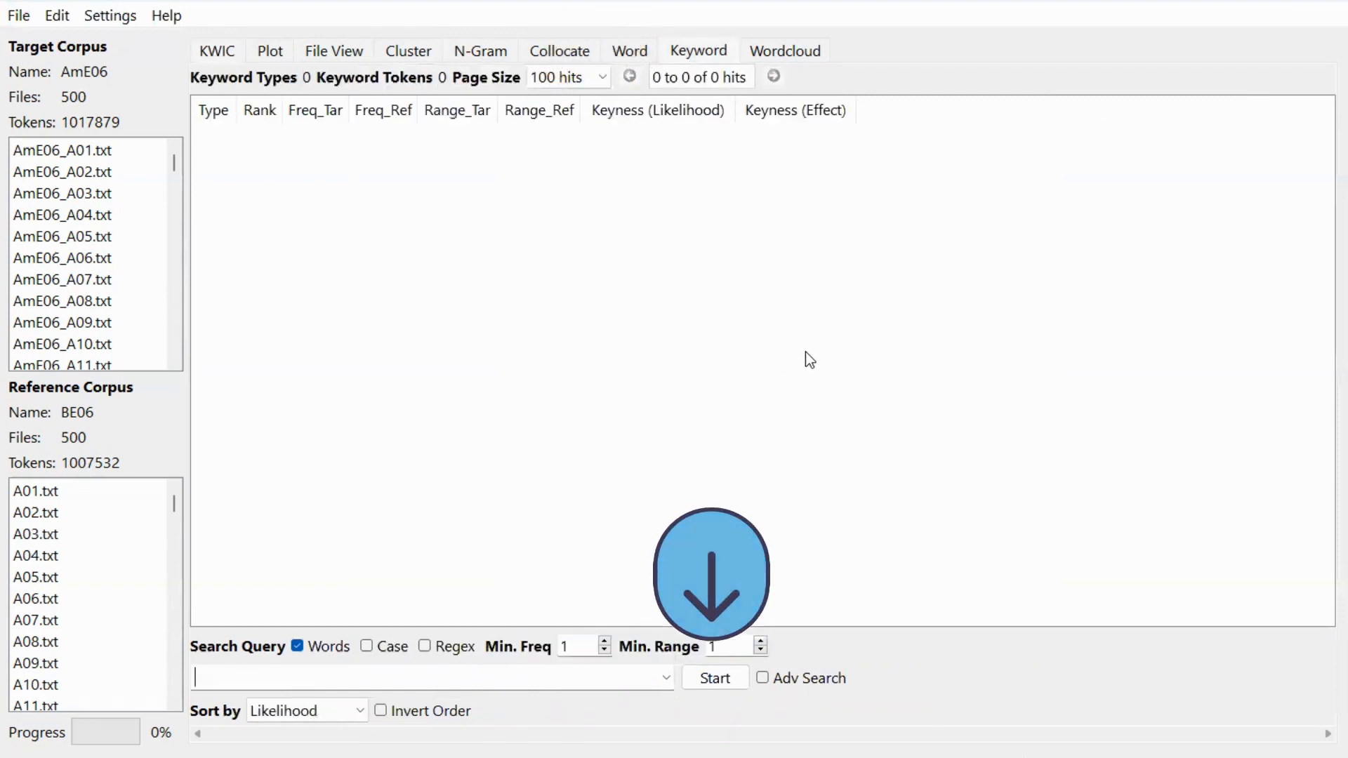
{"action": "mouse_move", "coordinate": [718, 365]}
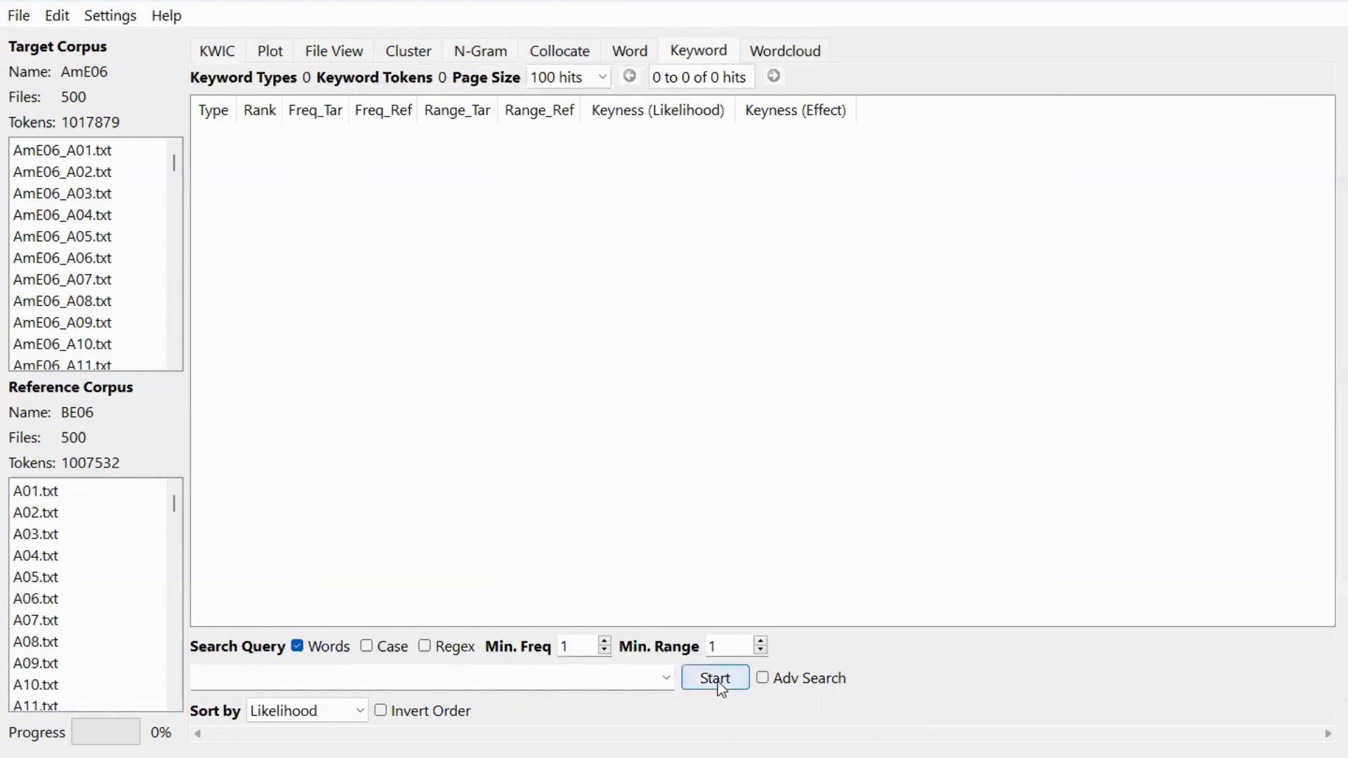
{"action": "left_click", "coordinate": [715, 679]}
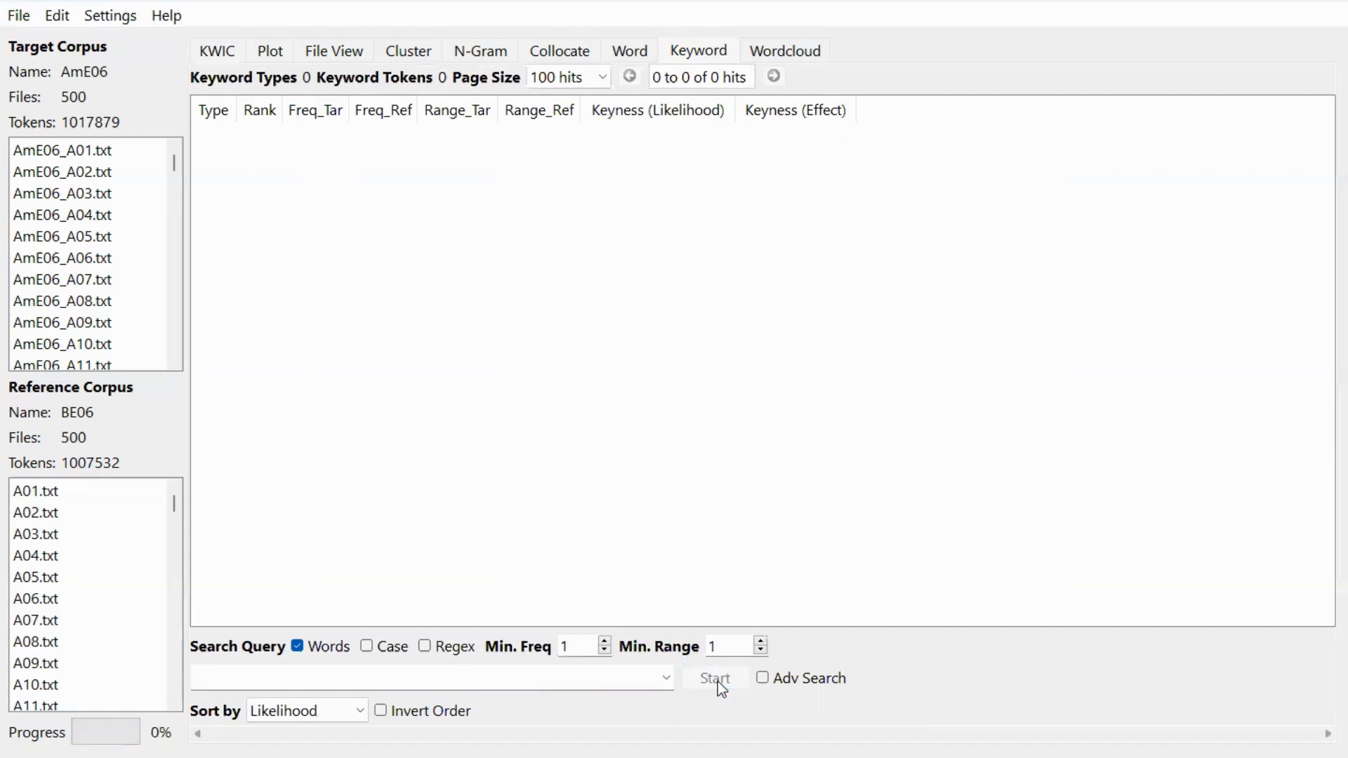
{"action": "left_click", "coordinate": [715, 678]}
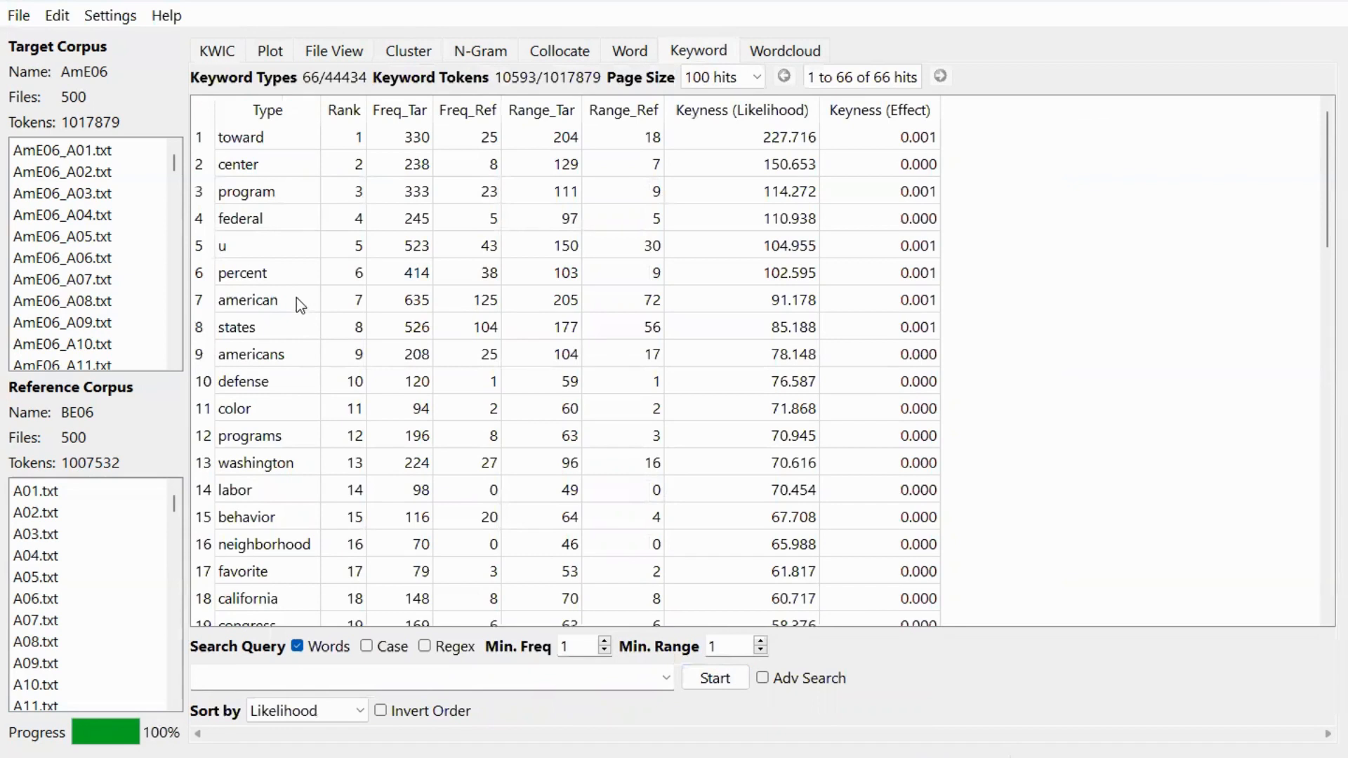
{"action": "mouse_move", "coordinate": [254, 164]}
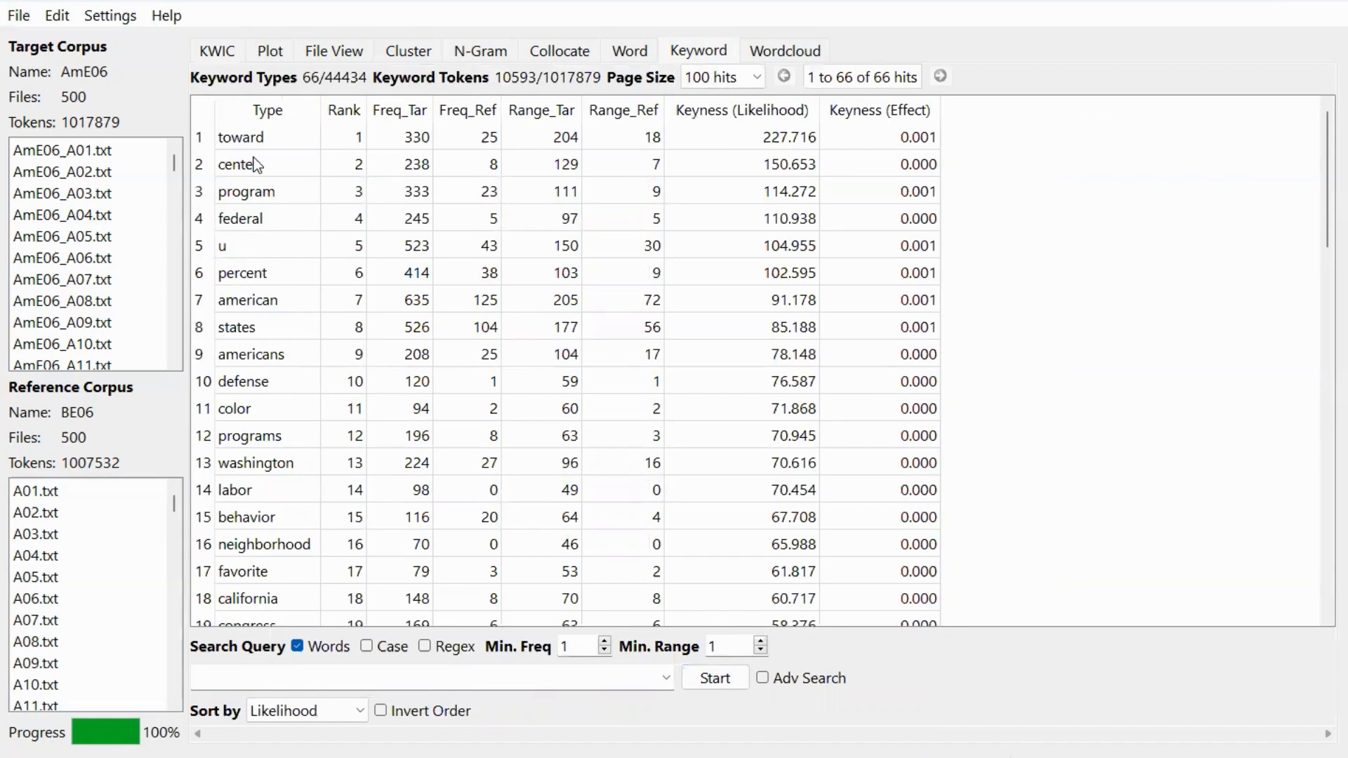
{"action": "mouse_move", "coordinate": [253, 148]}
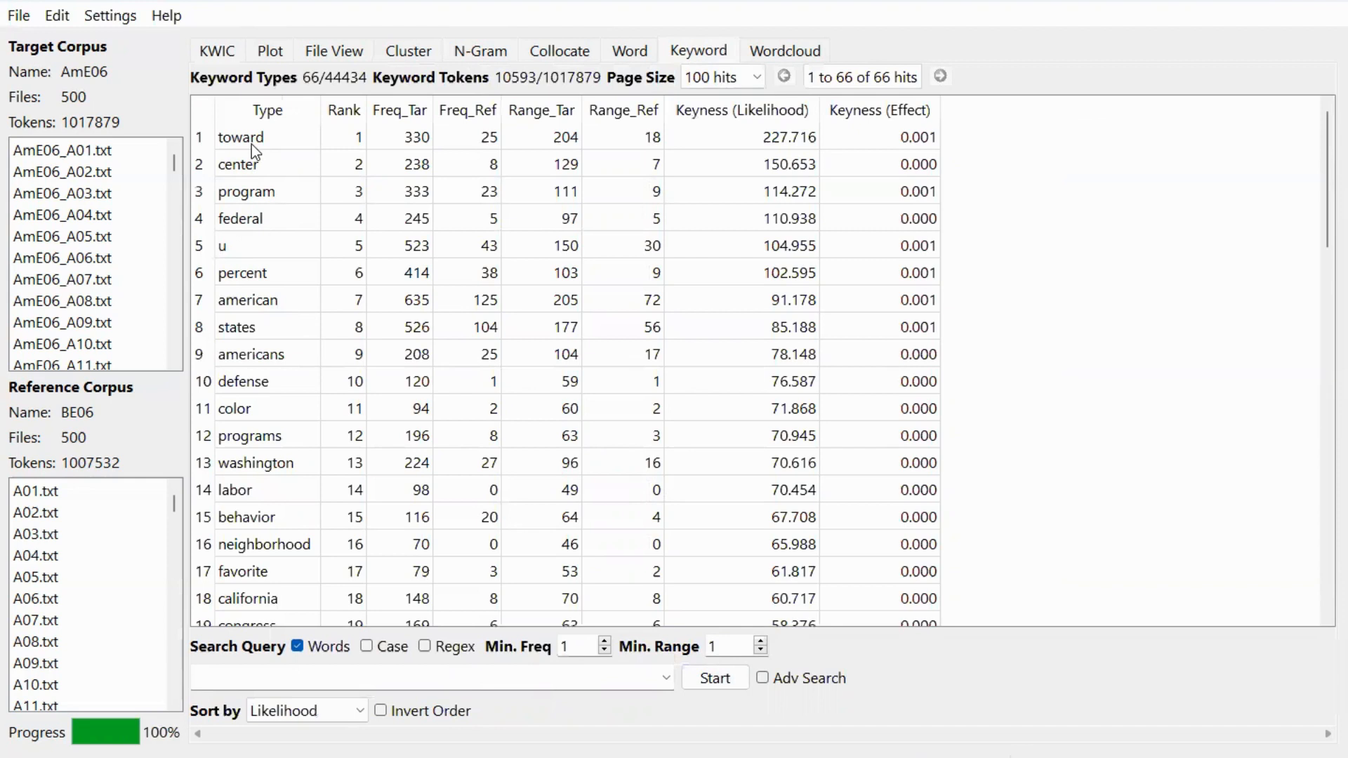
{"action": "mouse_move", "coordinate": [298, 144]}
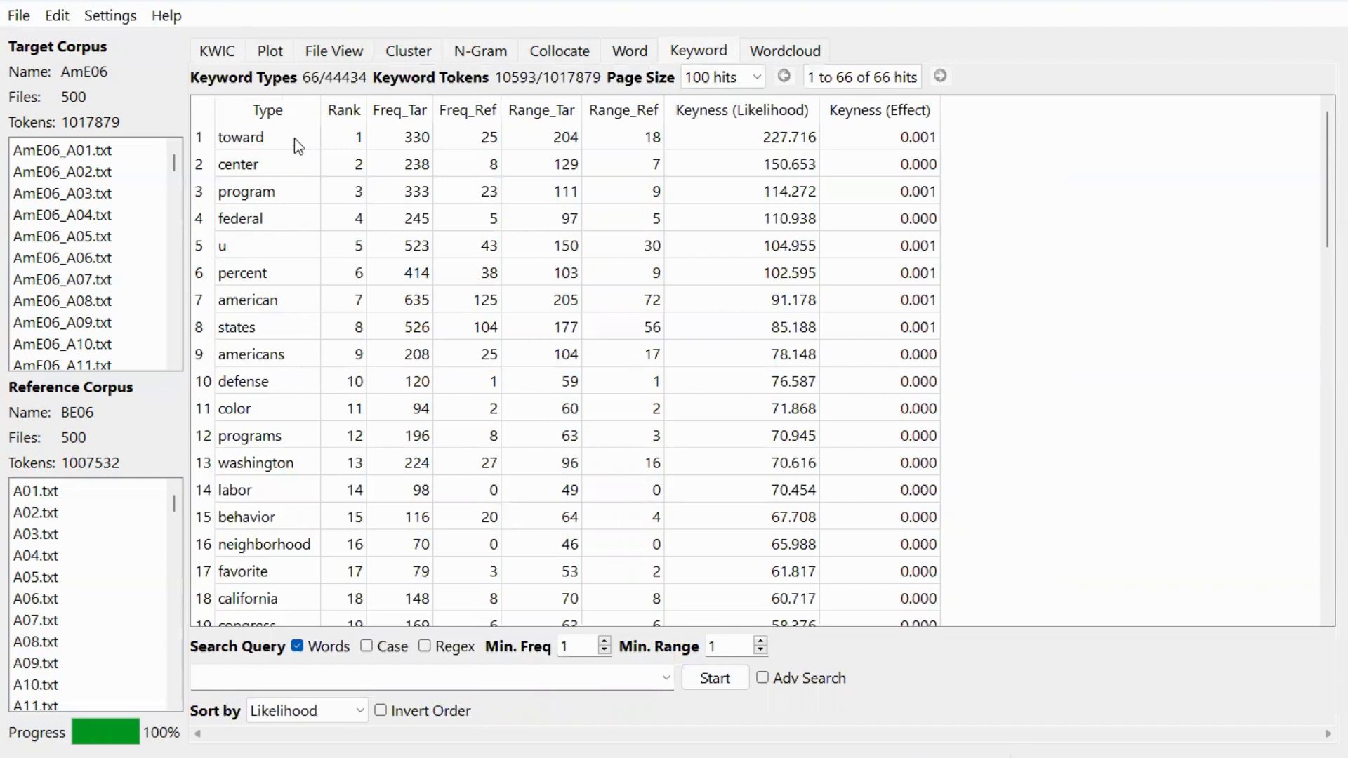
{"action": "mouse_move", "coordinate": [295, 135]}
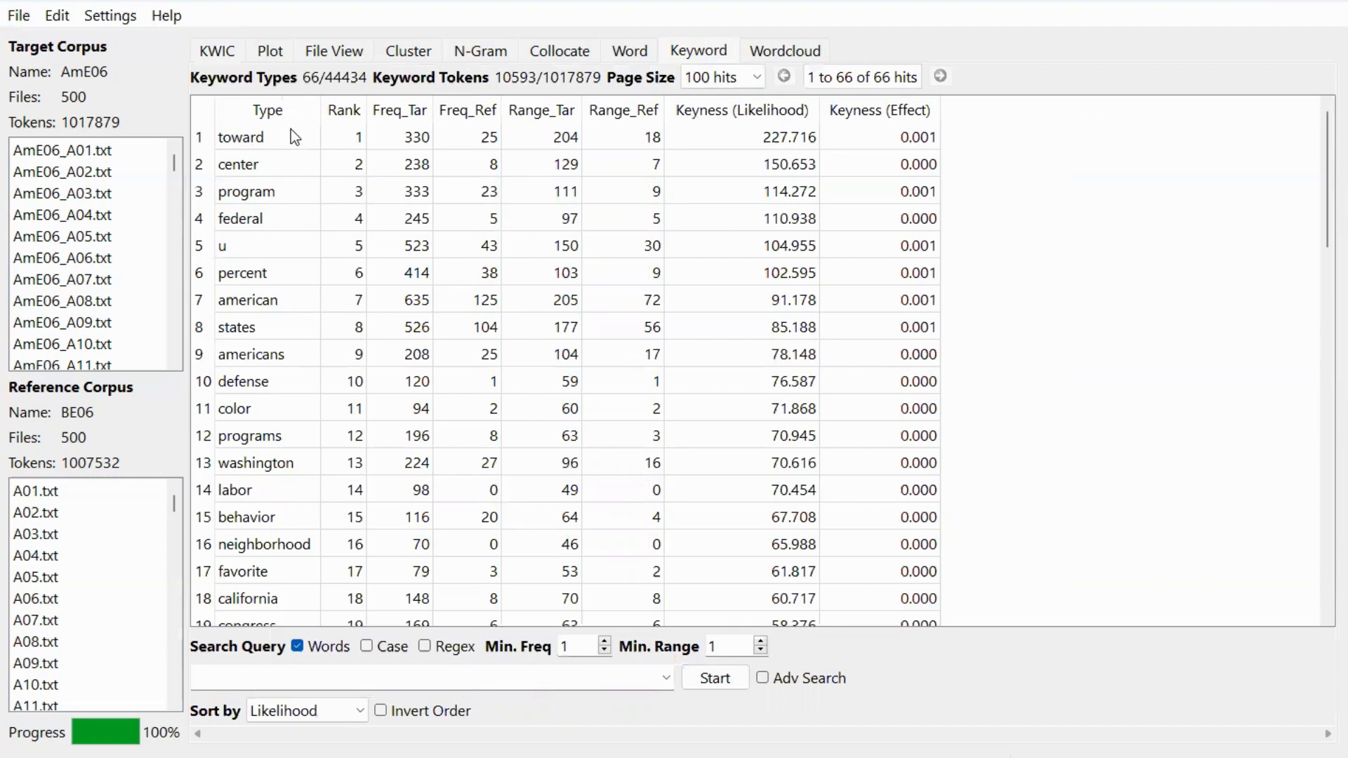
{"action": "mouse_move", "coordinate": [292, 323]}
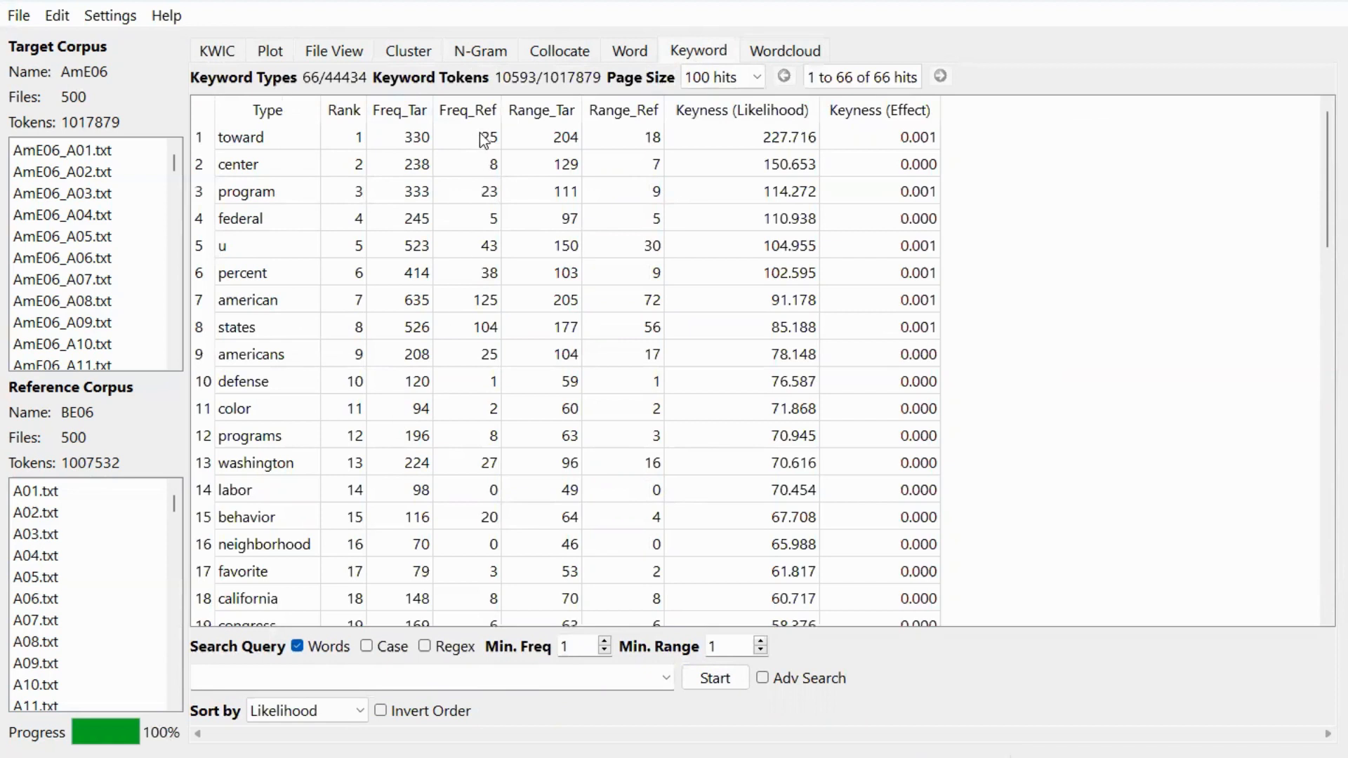
{"action": "left_click", "coordinate": [468, 109]}
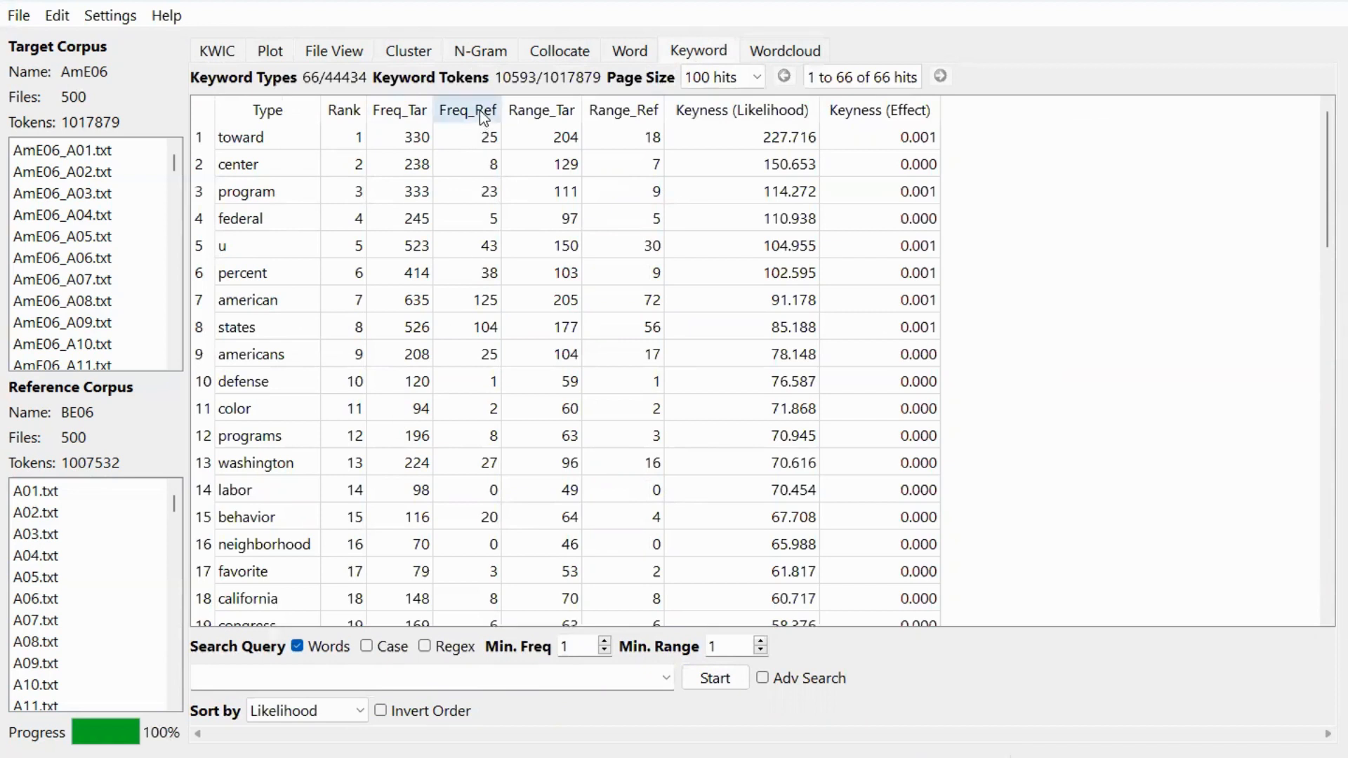
{"action": "mouse_move", "coordinate": [490, 410]}
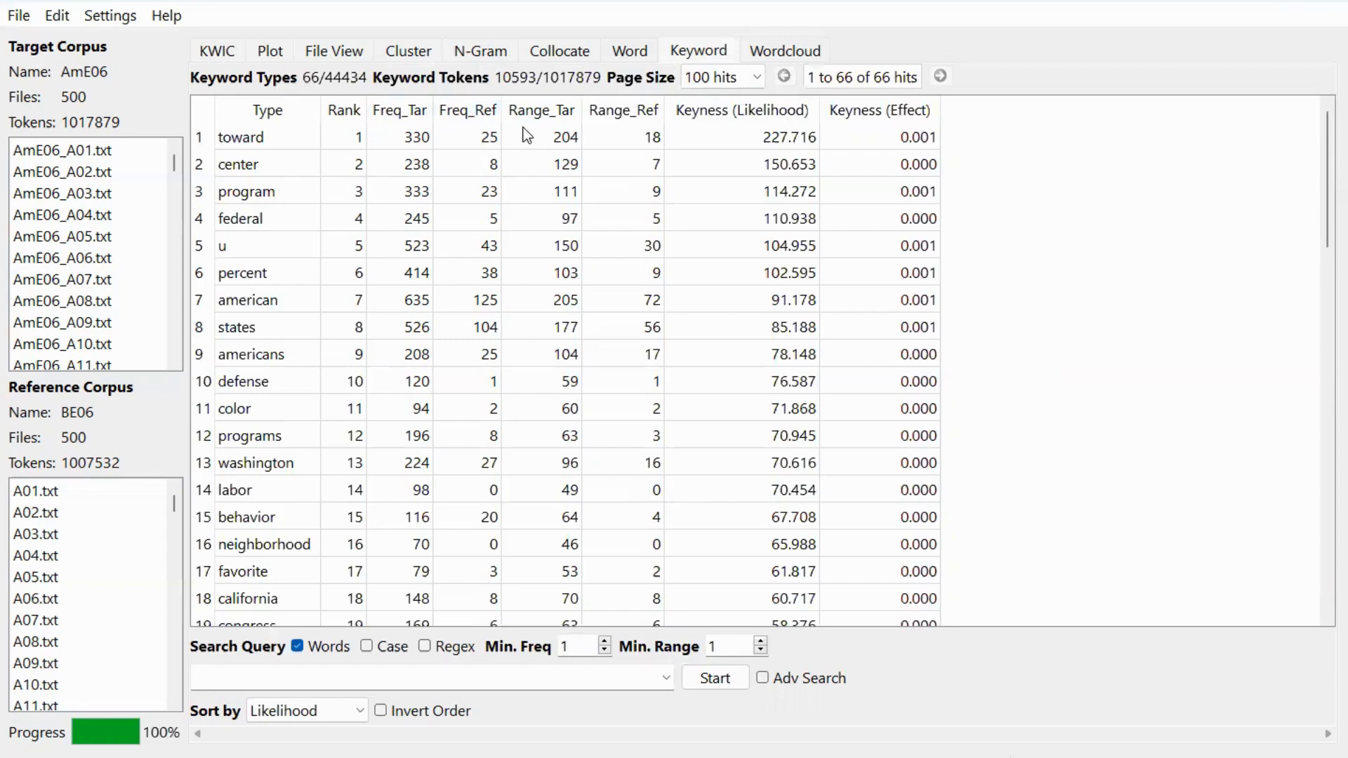
{"action": "mouse_move", "coordinate": [549, 141]}
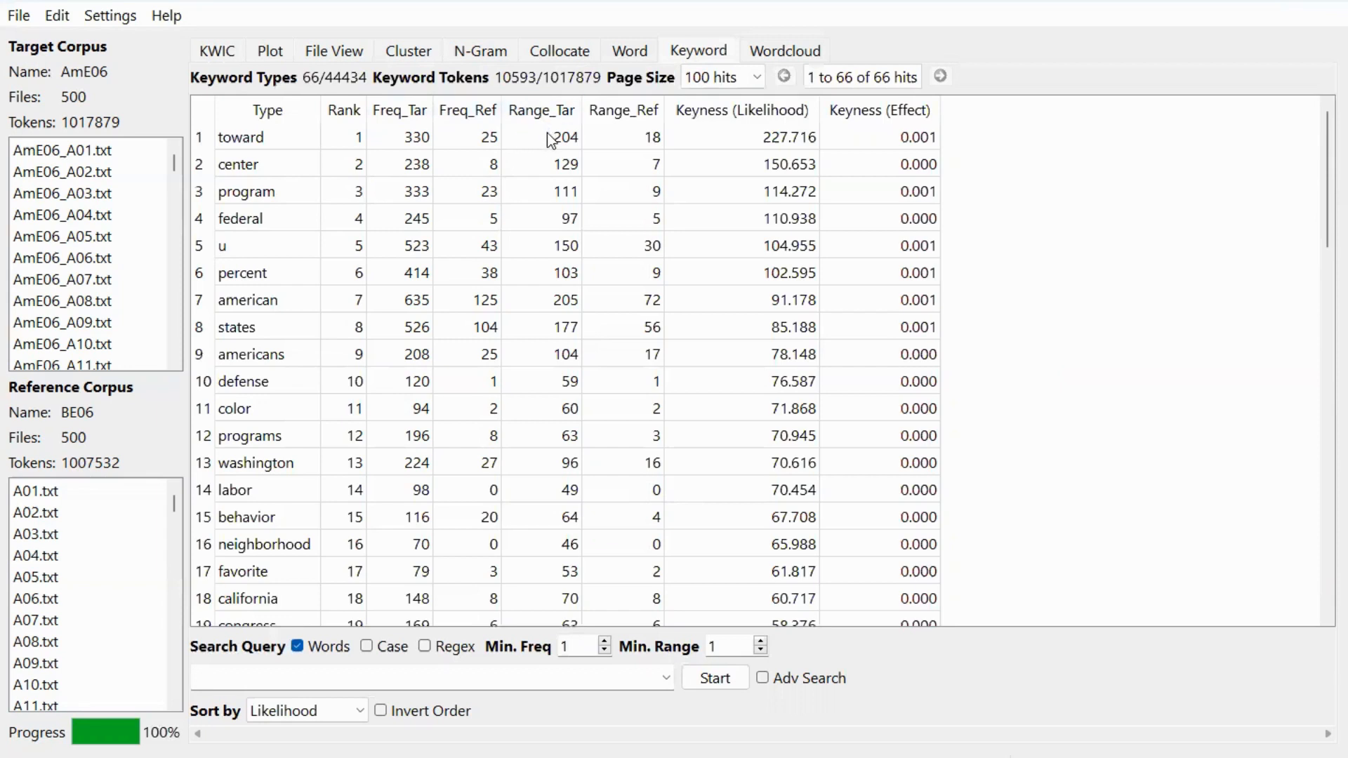
{"action": "left_click", "coordinate": [542, 110]}
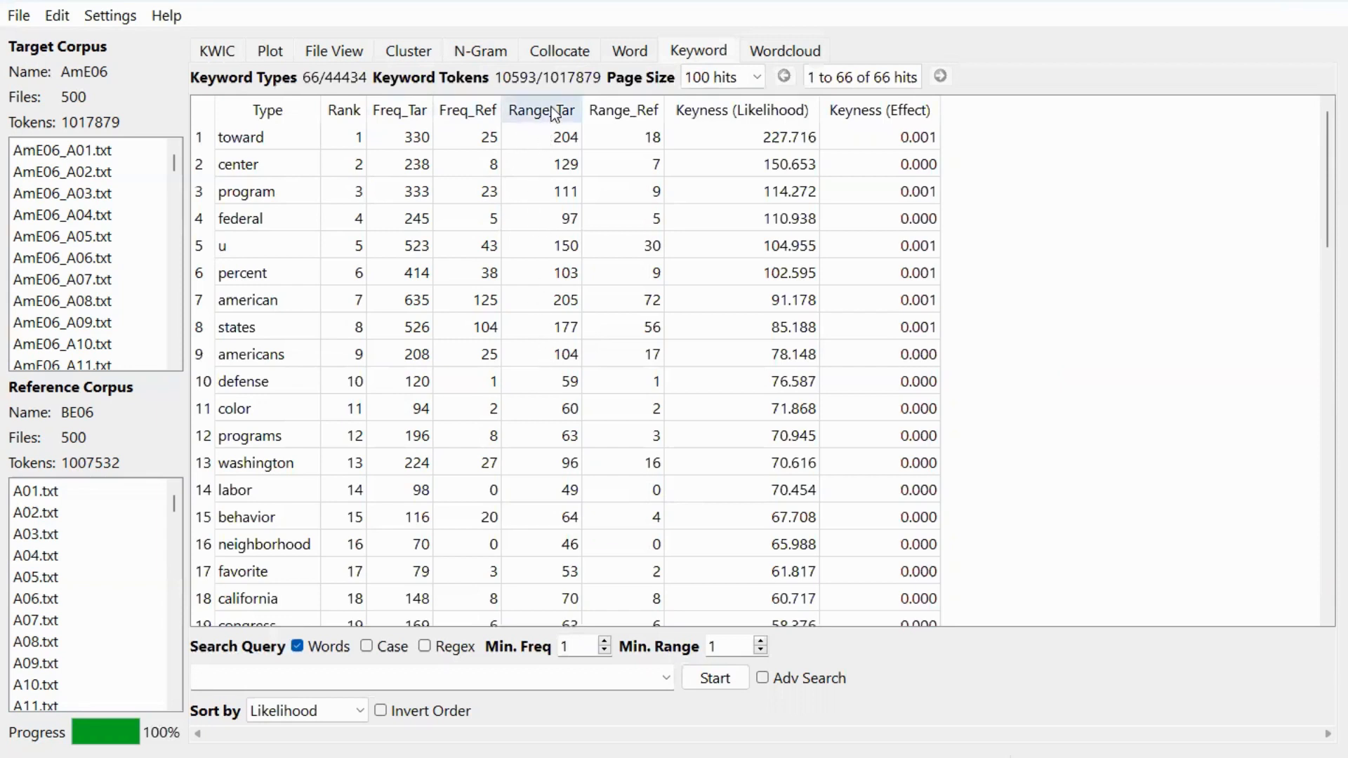
{"action": "mouse_move", "coordinate": [626, 435]}
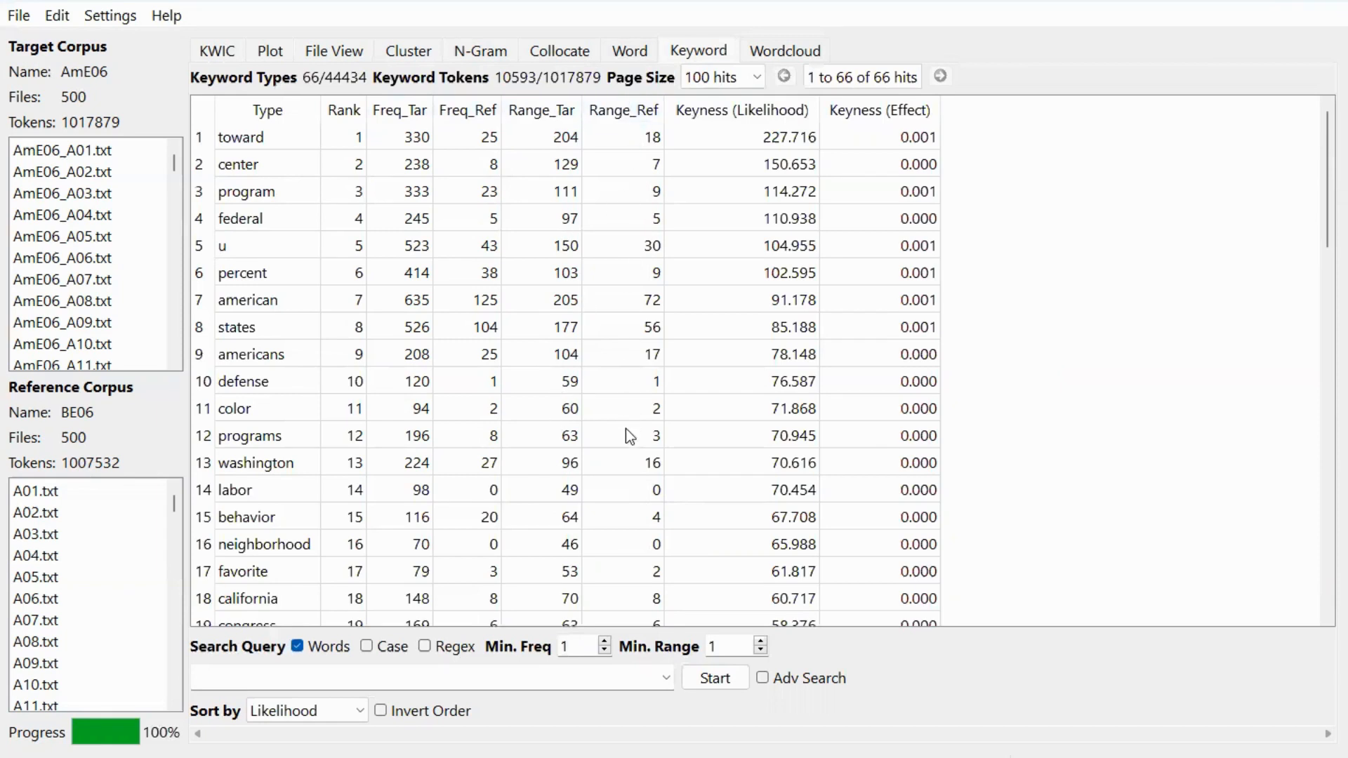
{"action": "mouse_move", "coordinate": [770, 163]}
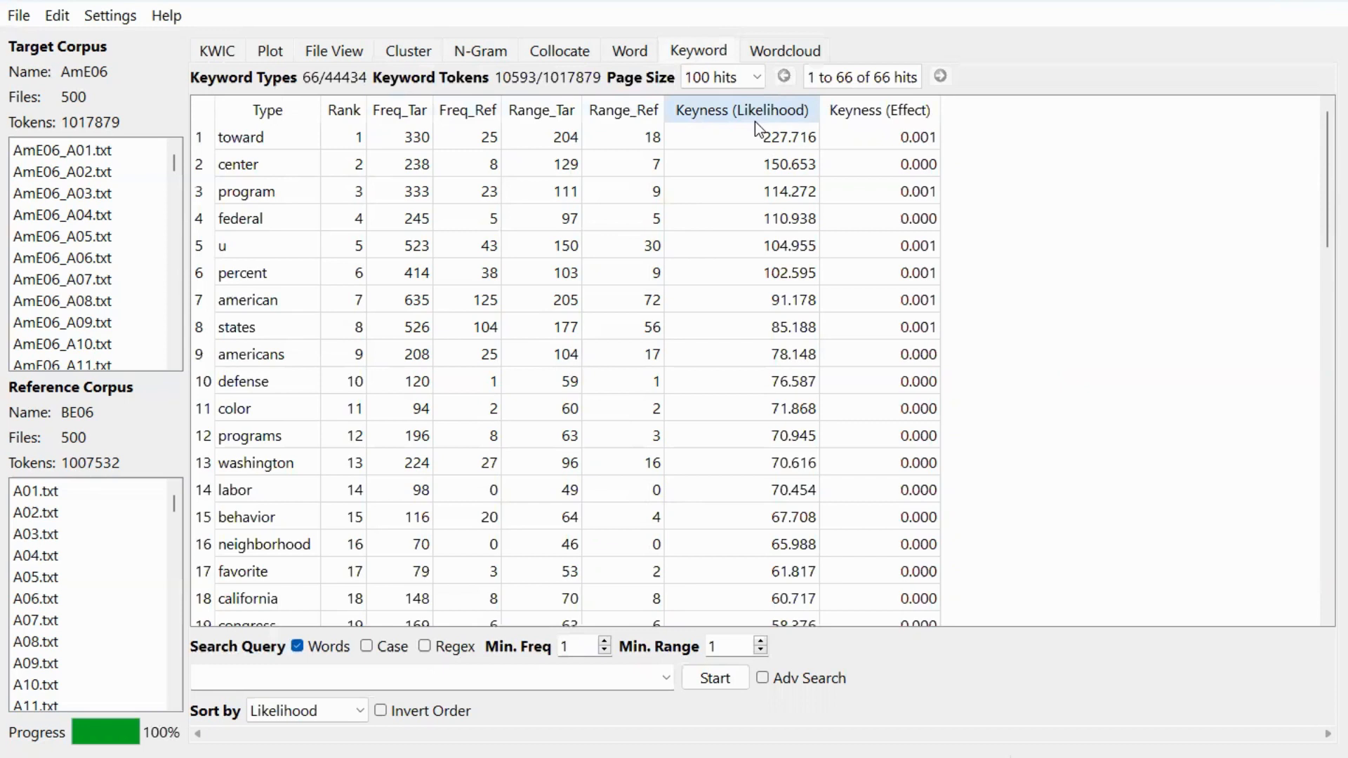
{"action": "mouse_move", "coordinate": [751, 427]}
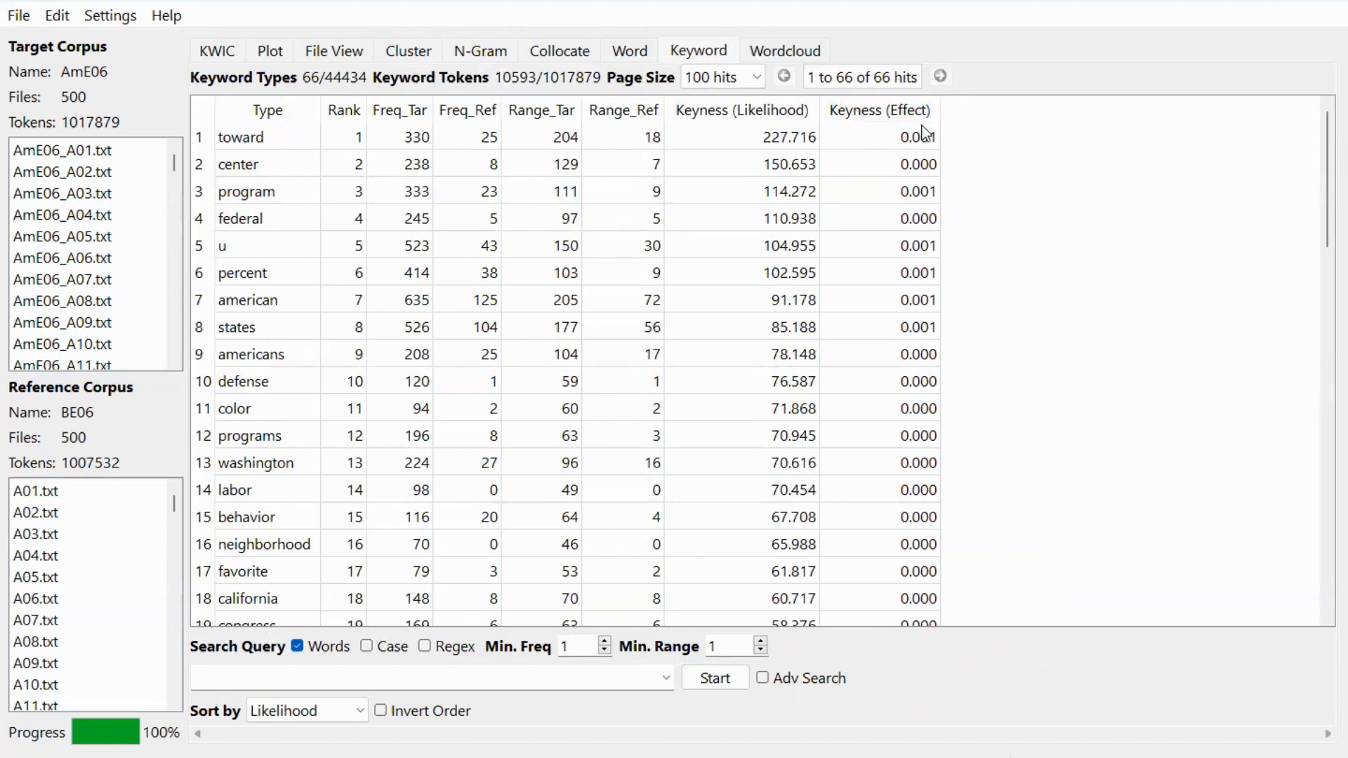
{"action": "left_click", "coordinate": [879, 109]}
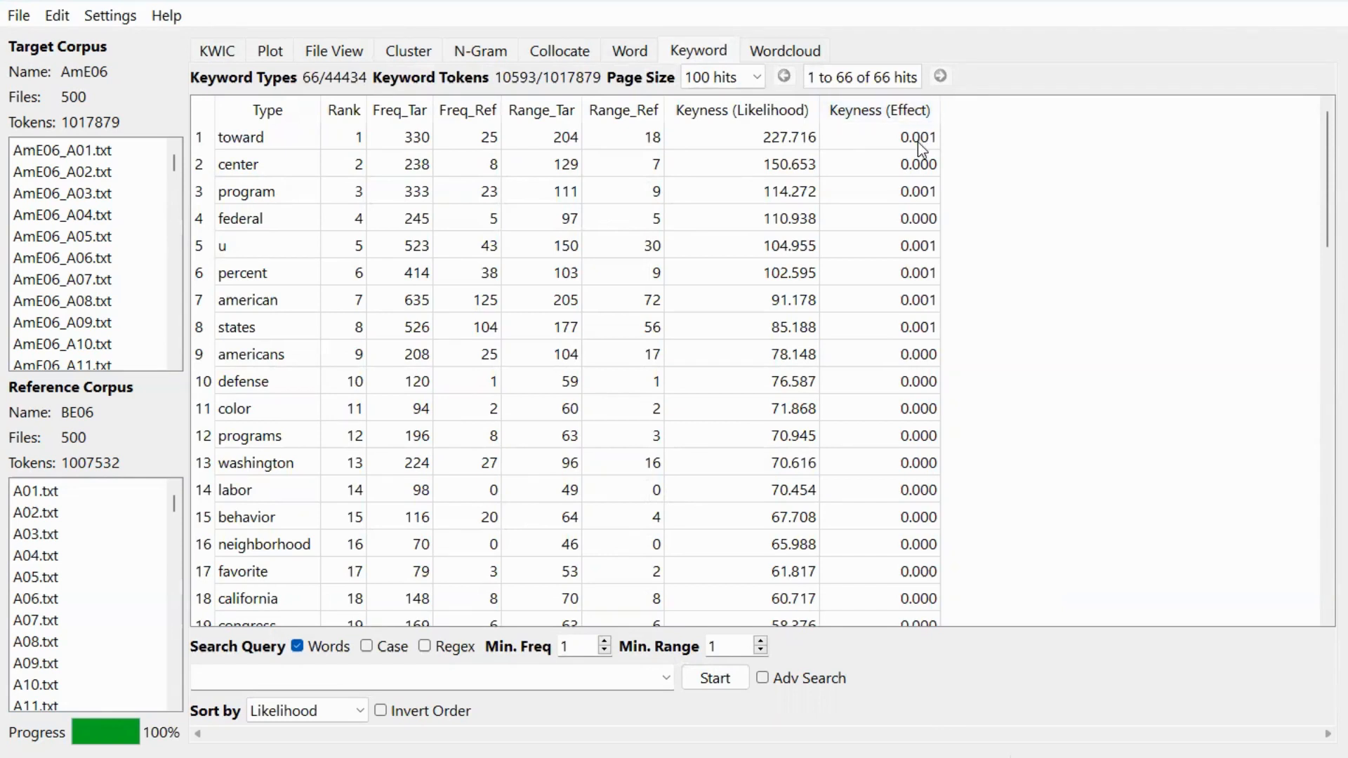
{"action": "scroll", "scroll_direction": "down", "scroll_amount": 3}
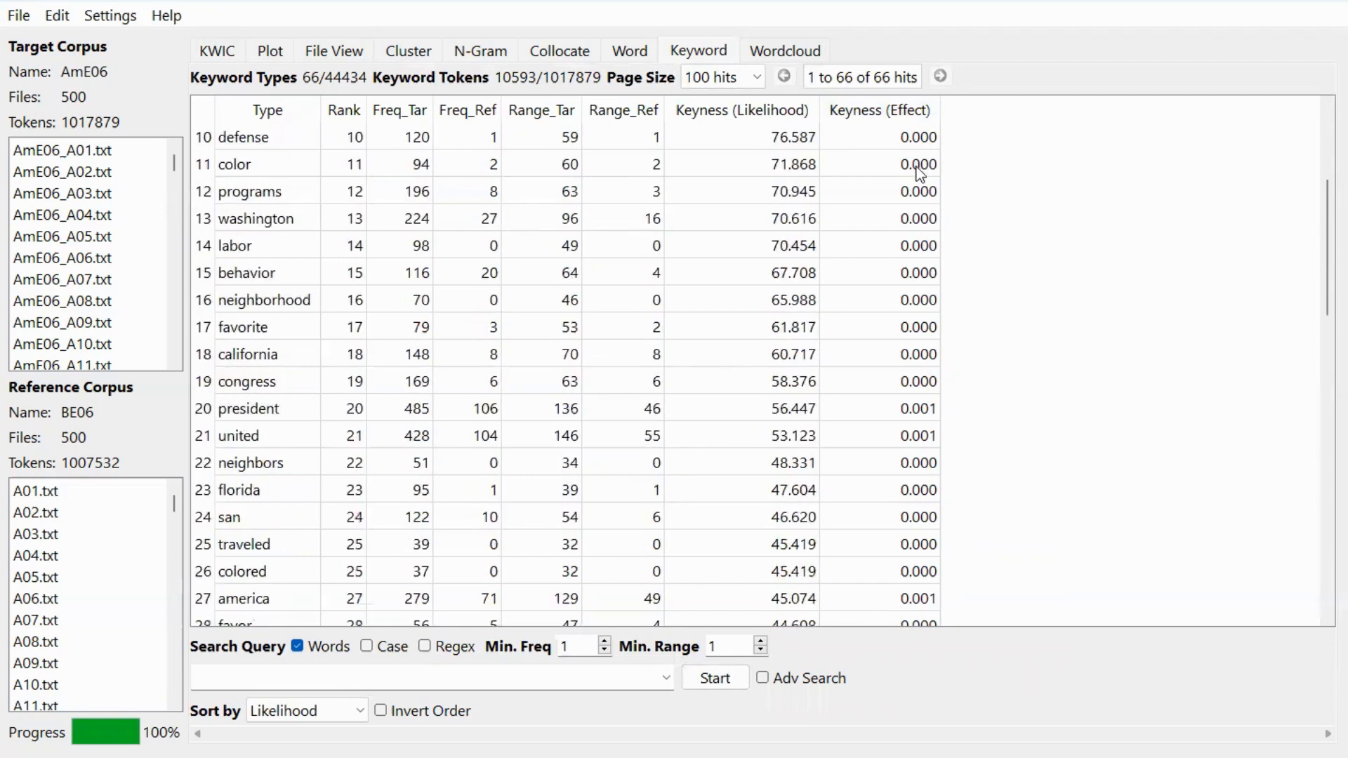
{"action": "scroll", "scroll_direction": "down", "scroll_amount": 3}
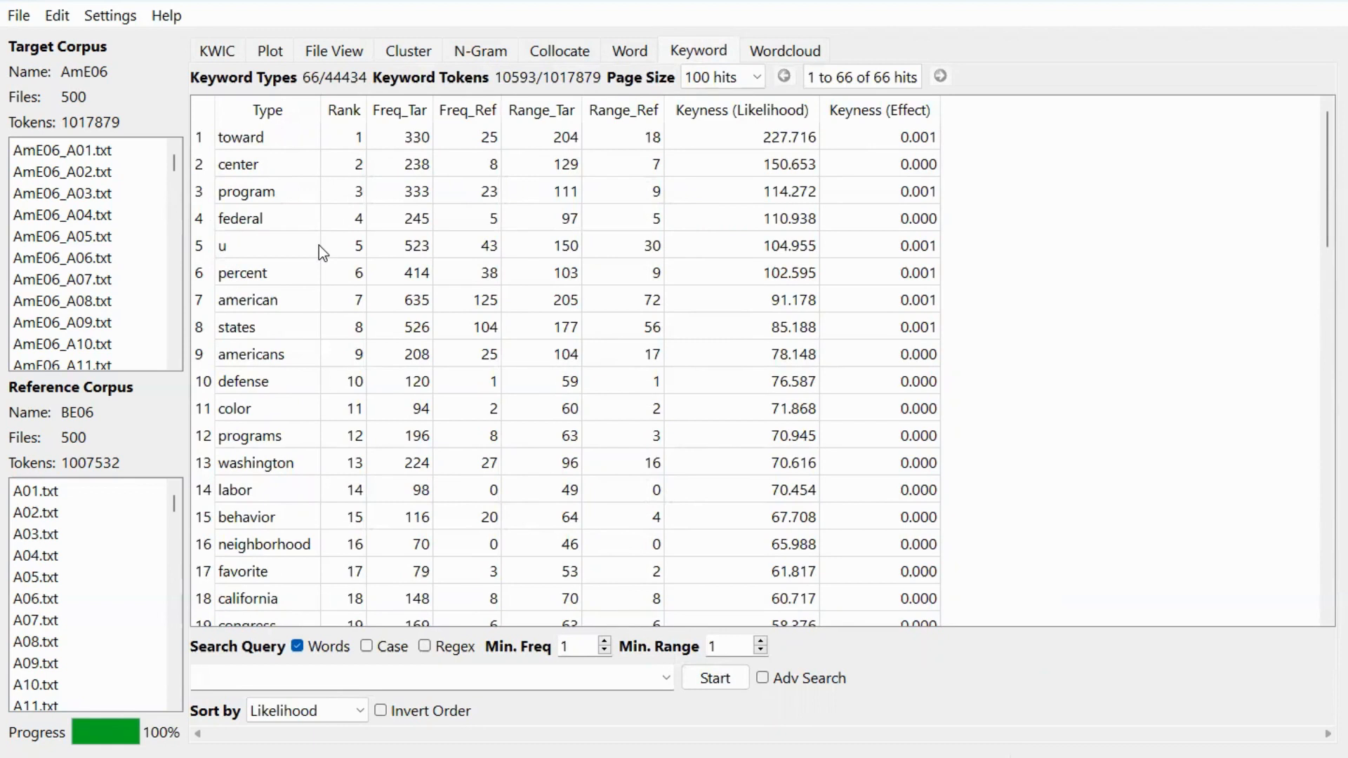
{"action": "mouse_move", "coordinate": [335, 273]}
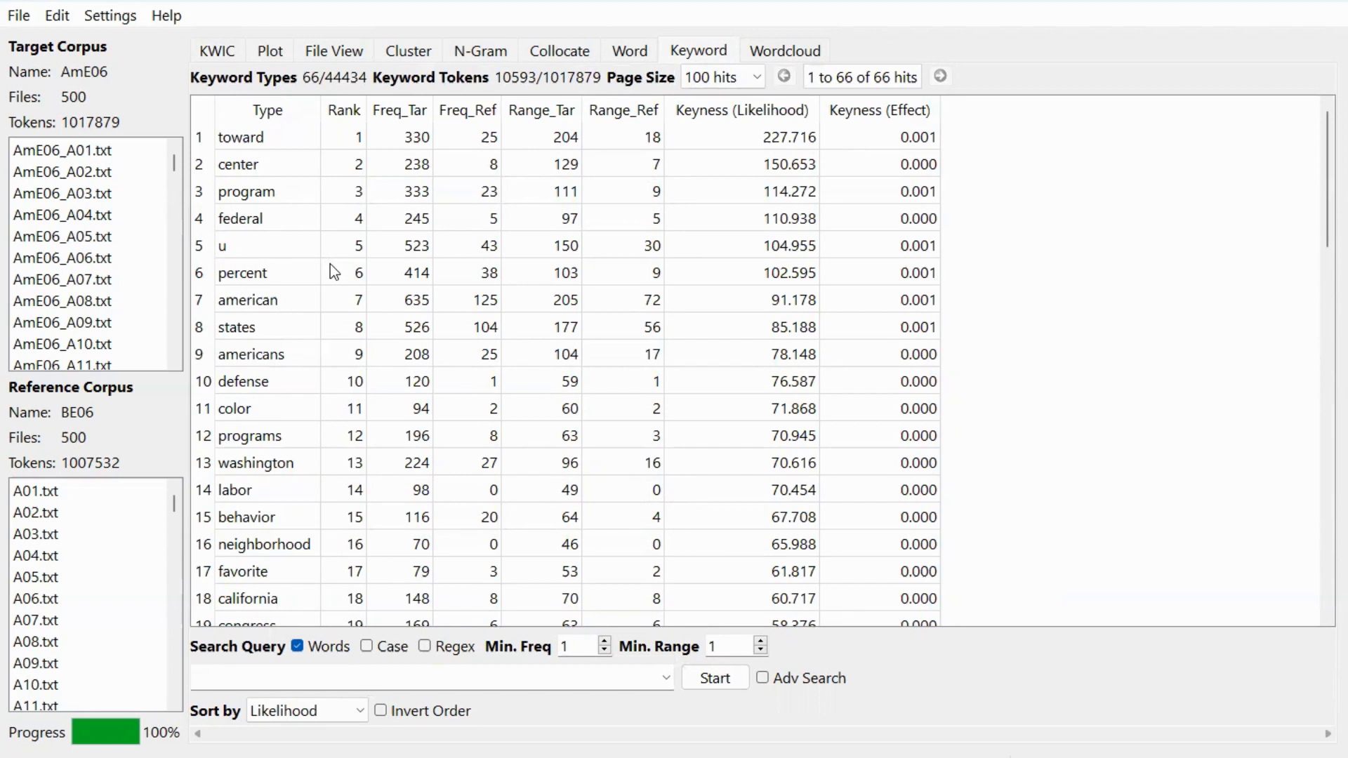
{"action": "mouse_move", "coordinate": [356, 424]}
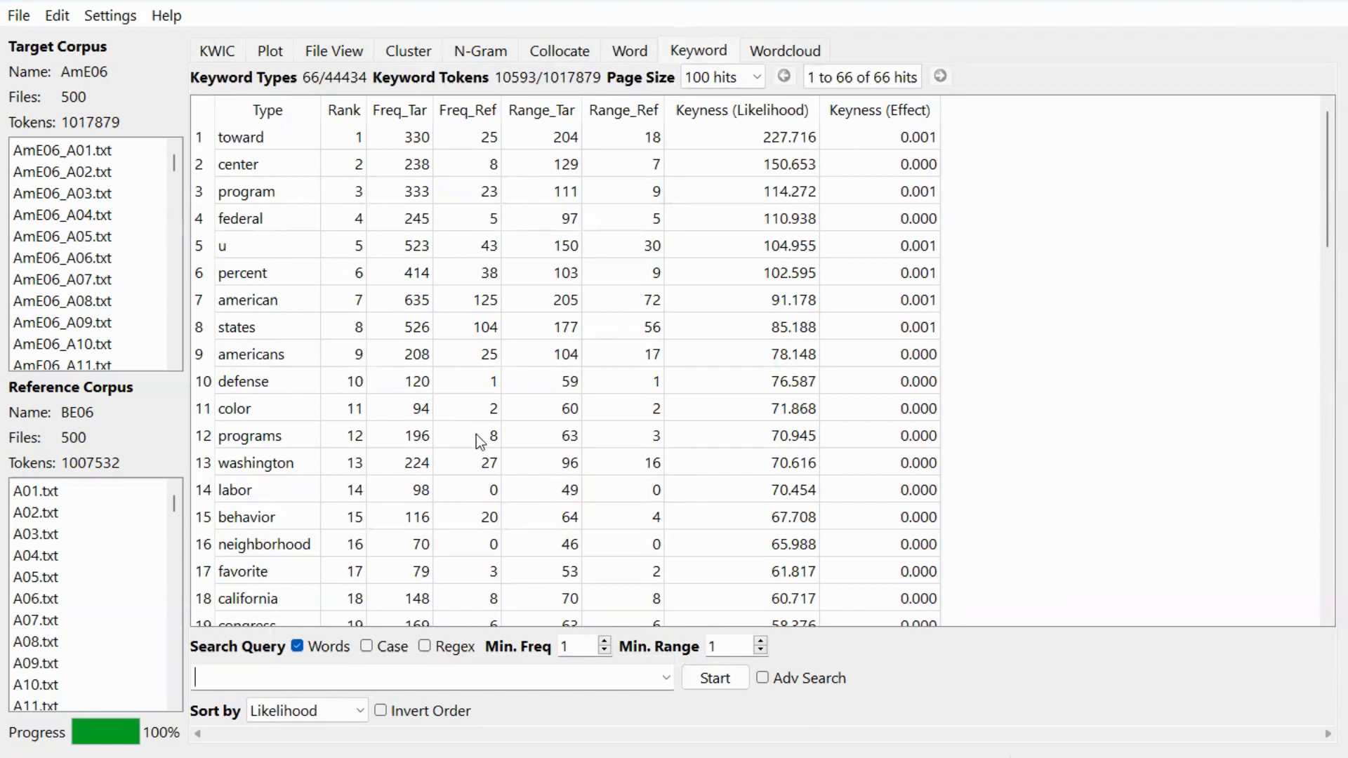
{"action": "mouse_move", "coordinate": [486, 434]}
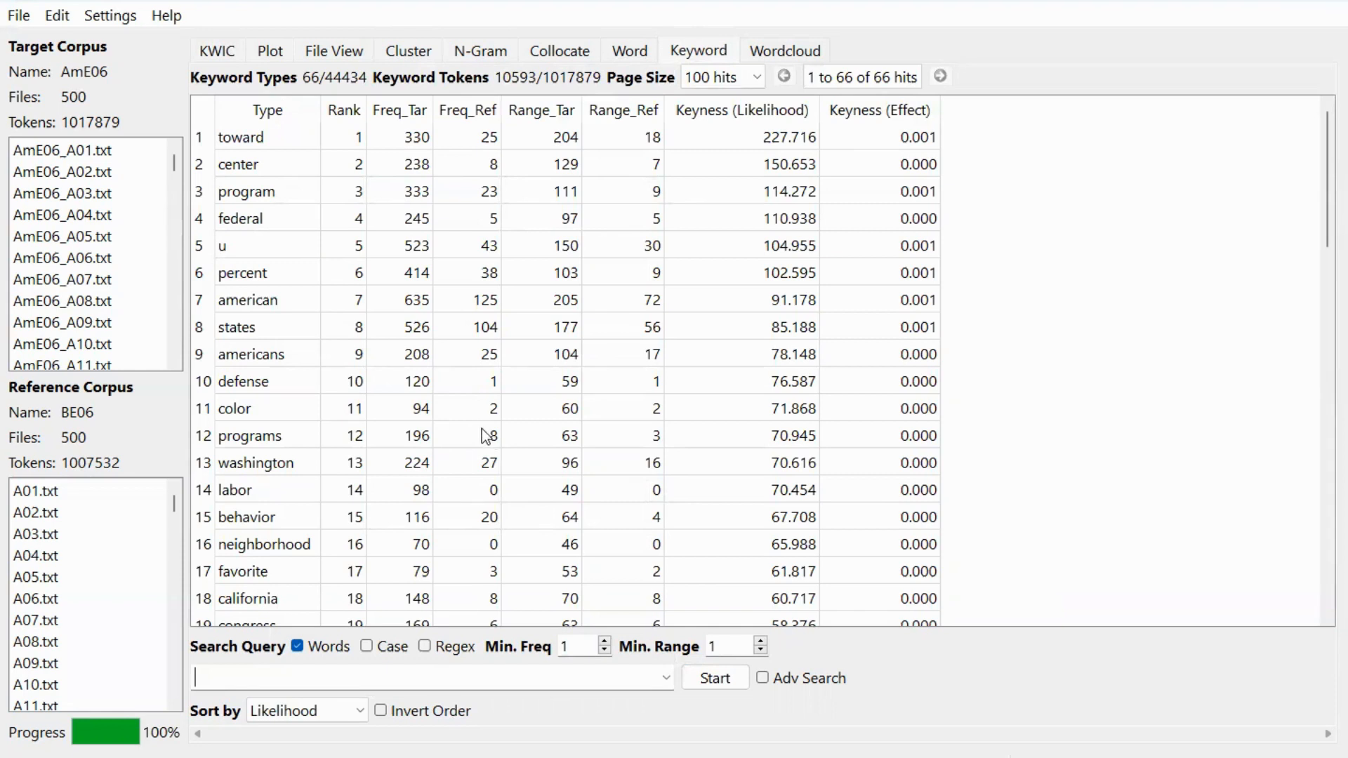
{"action": "scroll", "scroll_direction": "down", "scroll_amount": 3}
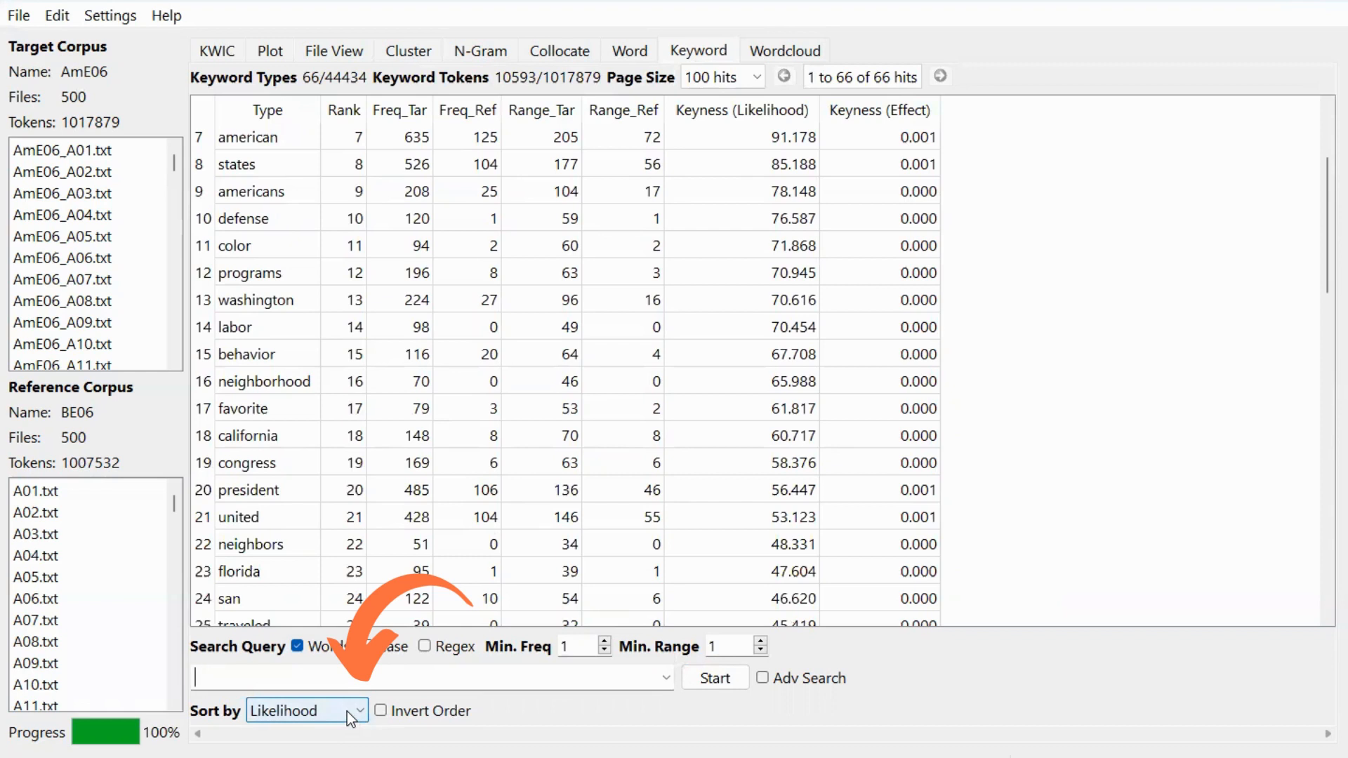
{"action": "left_click", "coordinate": [340, 710]}
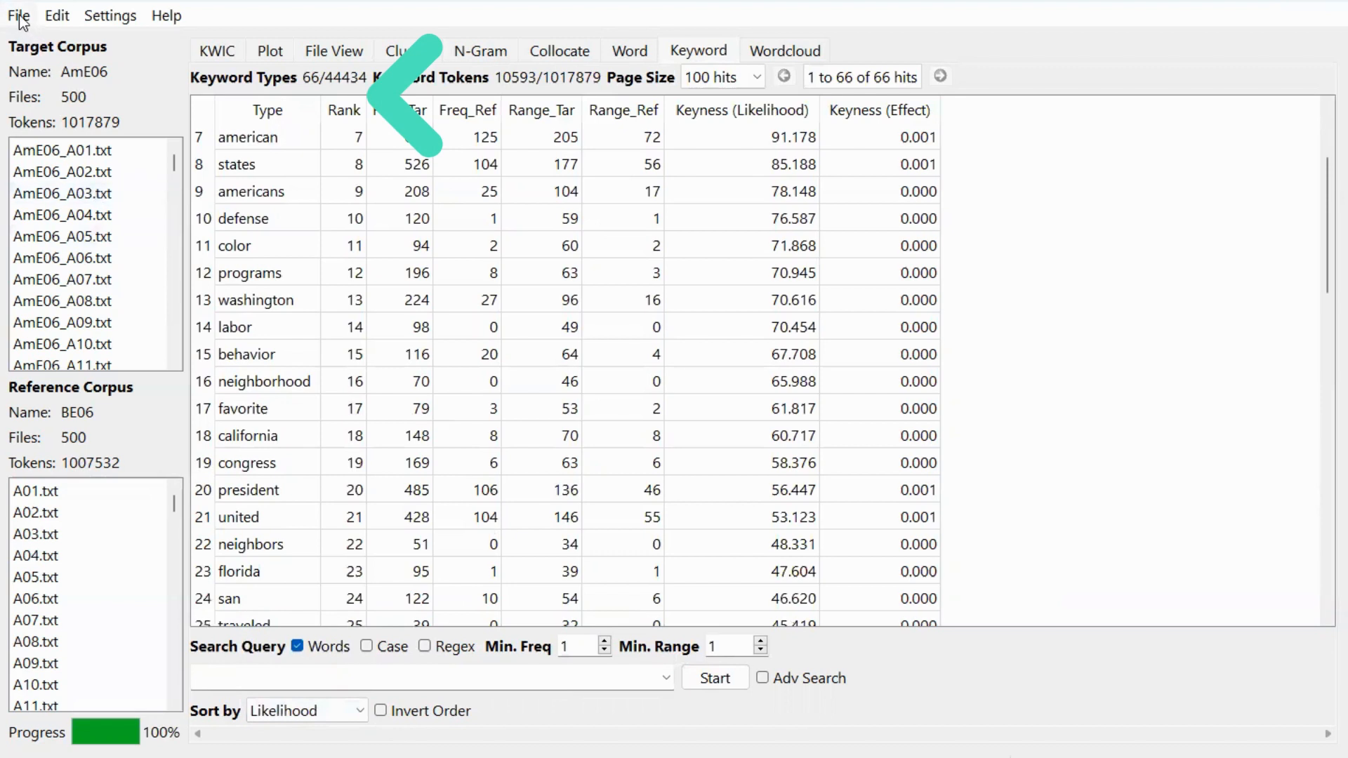
Swap the corpora so BE06 is target and AmE06 is reference
{"action": "left_click", "coordinate": [19, 15]}
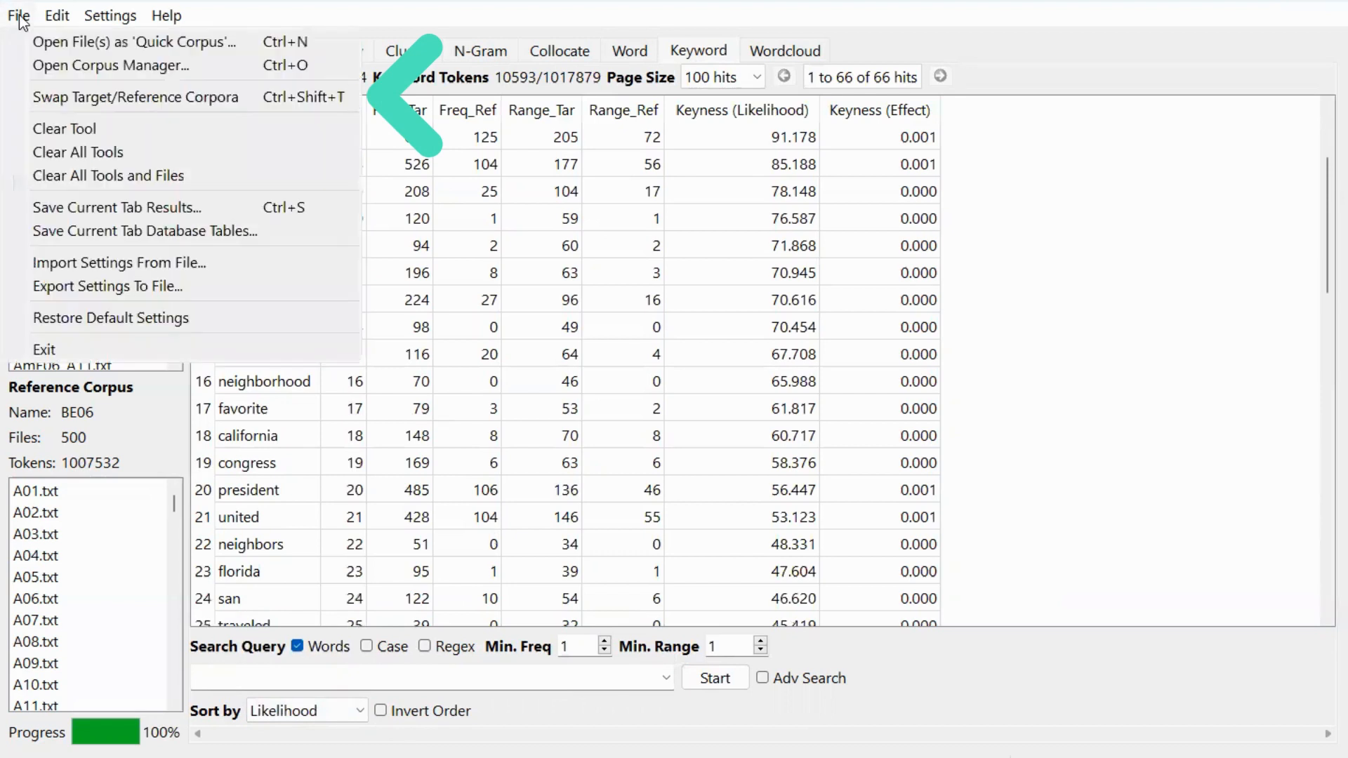
{"action": "mouse_move", "coordinate": [206, 90]}
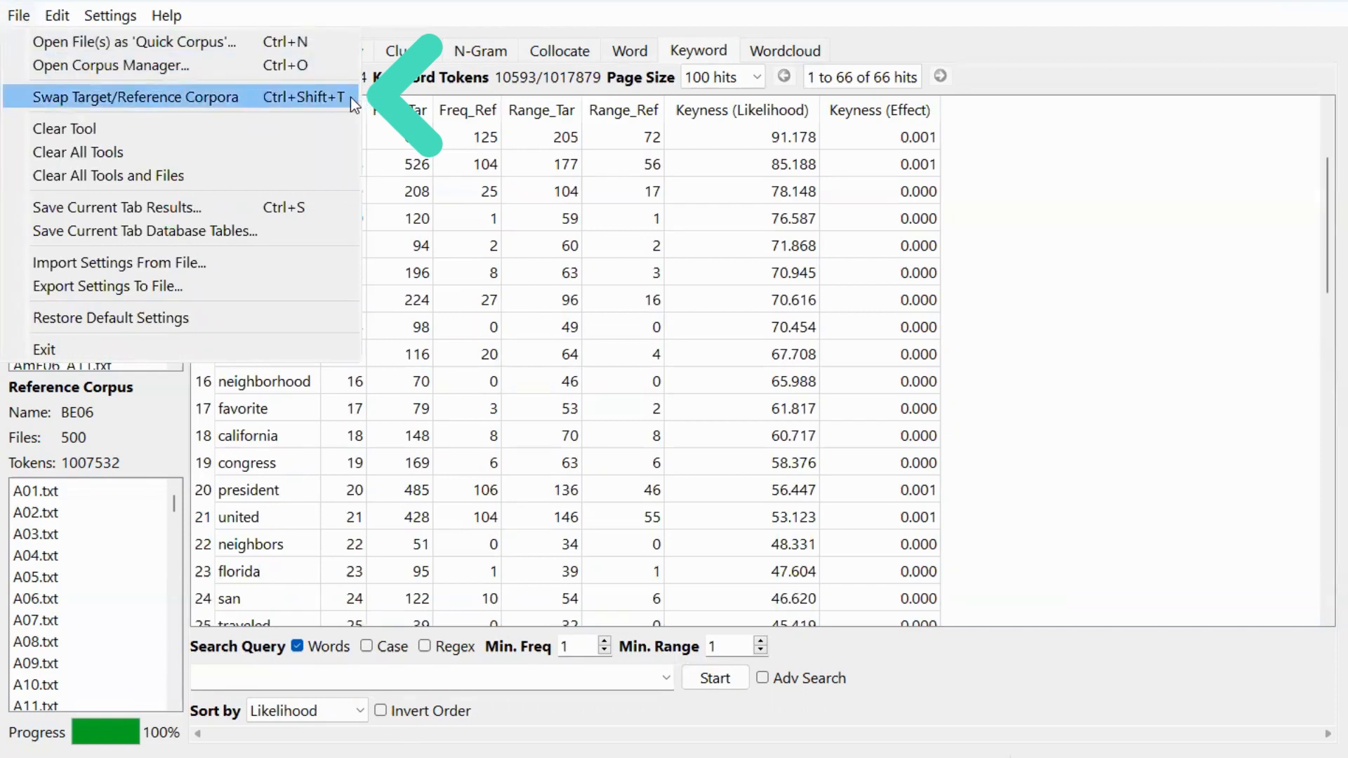
{"action": "left_click", "coordinate": [137, 97]}
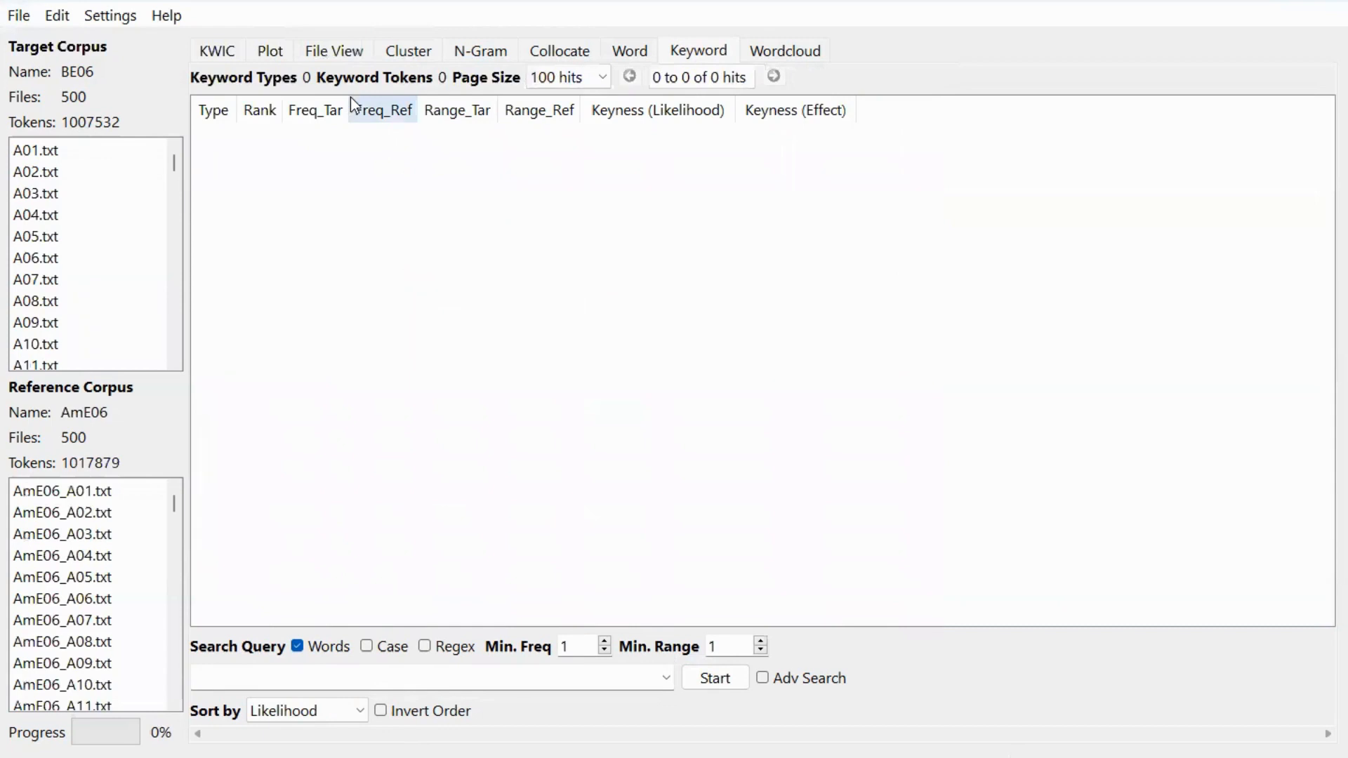
Generate the BE06 versus AmE06 keyword list, led by uk, towards and centre
{"action": "left_click", "coordinate": [714, 678]}
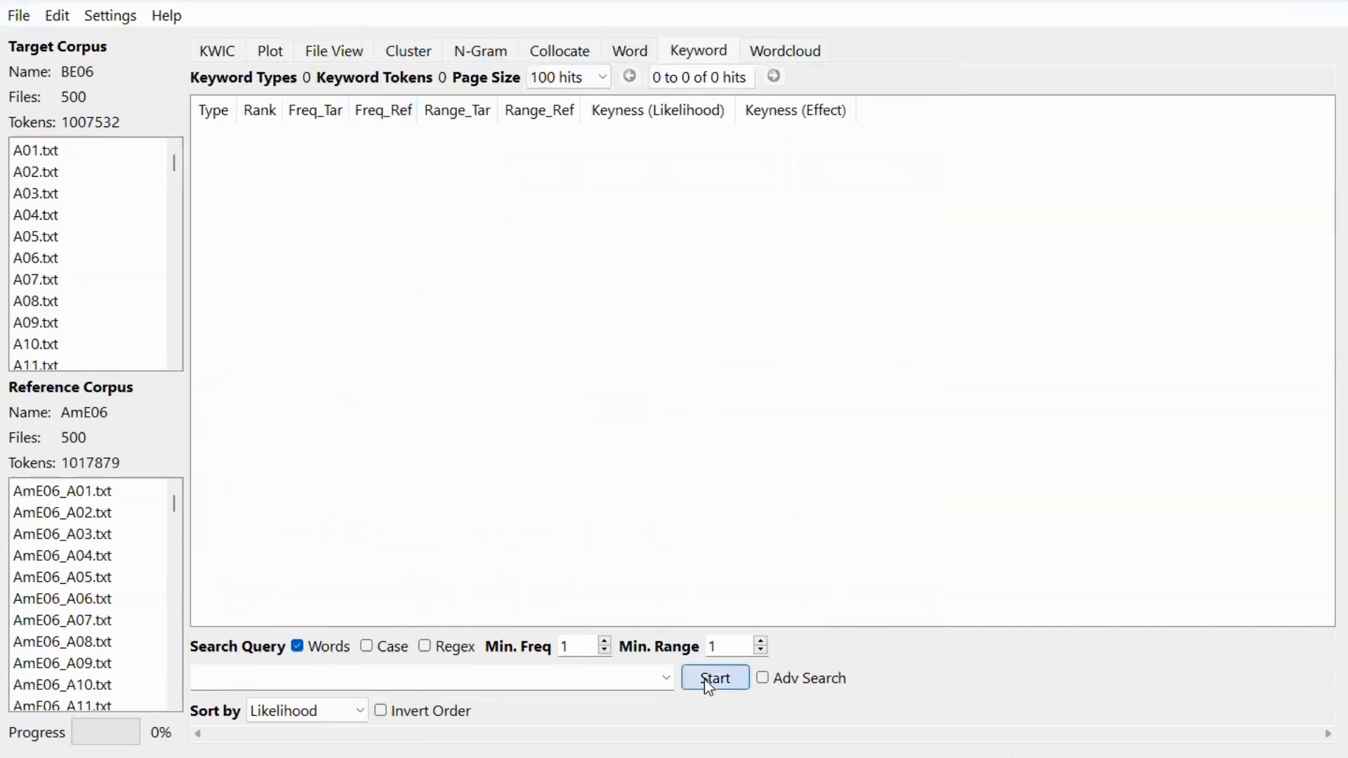
{"action": "left_click", "coordinate": [715, 679]}
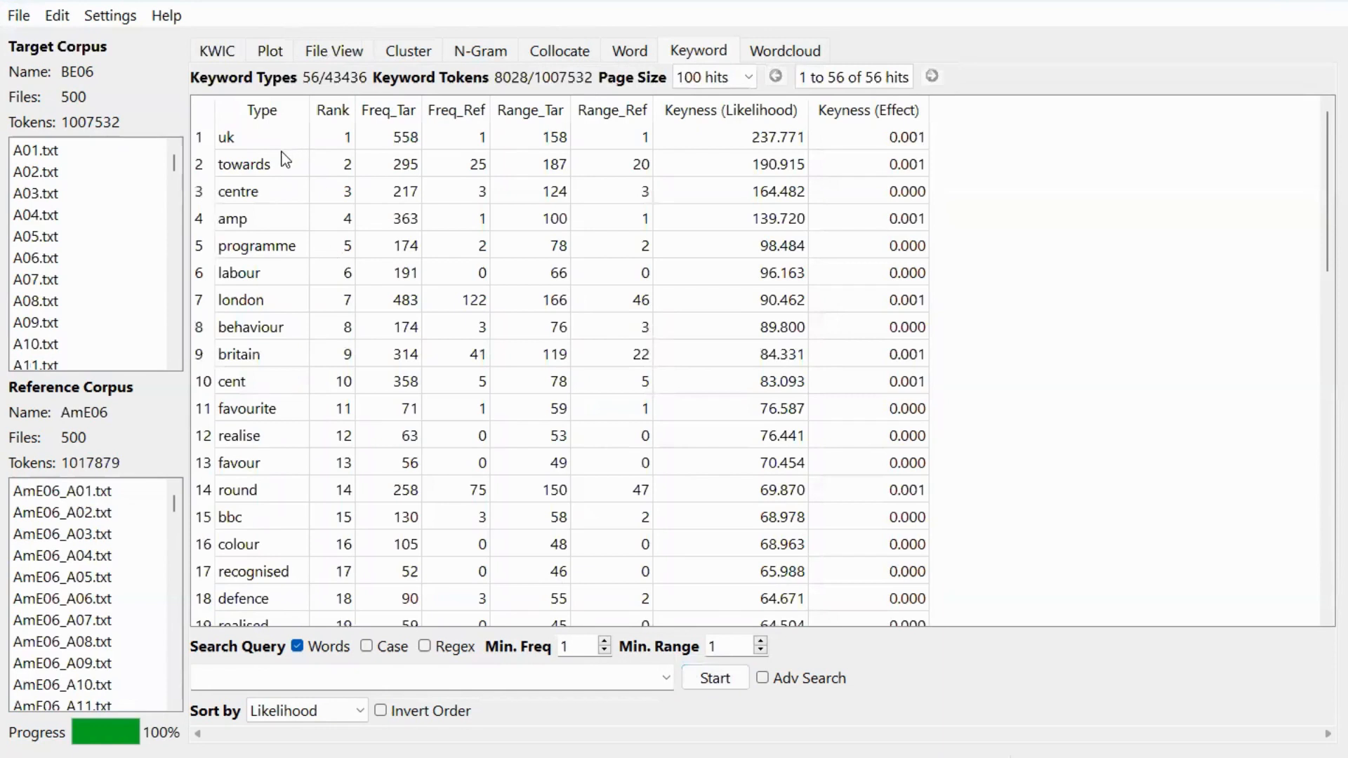
{"action": "mouse_move", "coordinate": [297, 144]}
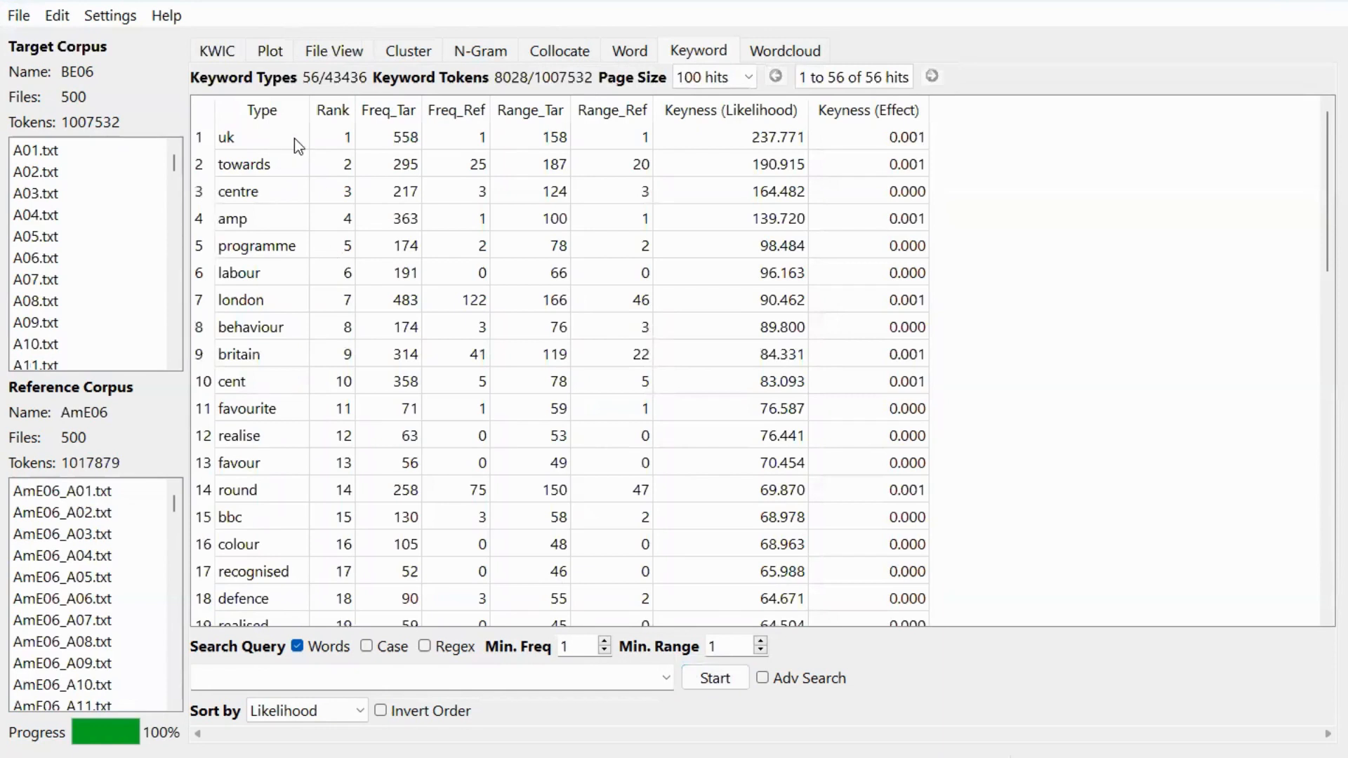
{"action": "mouse_move", "coordinate": [308, 354]}
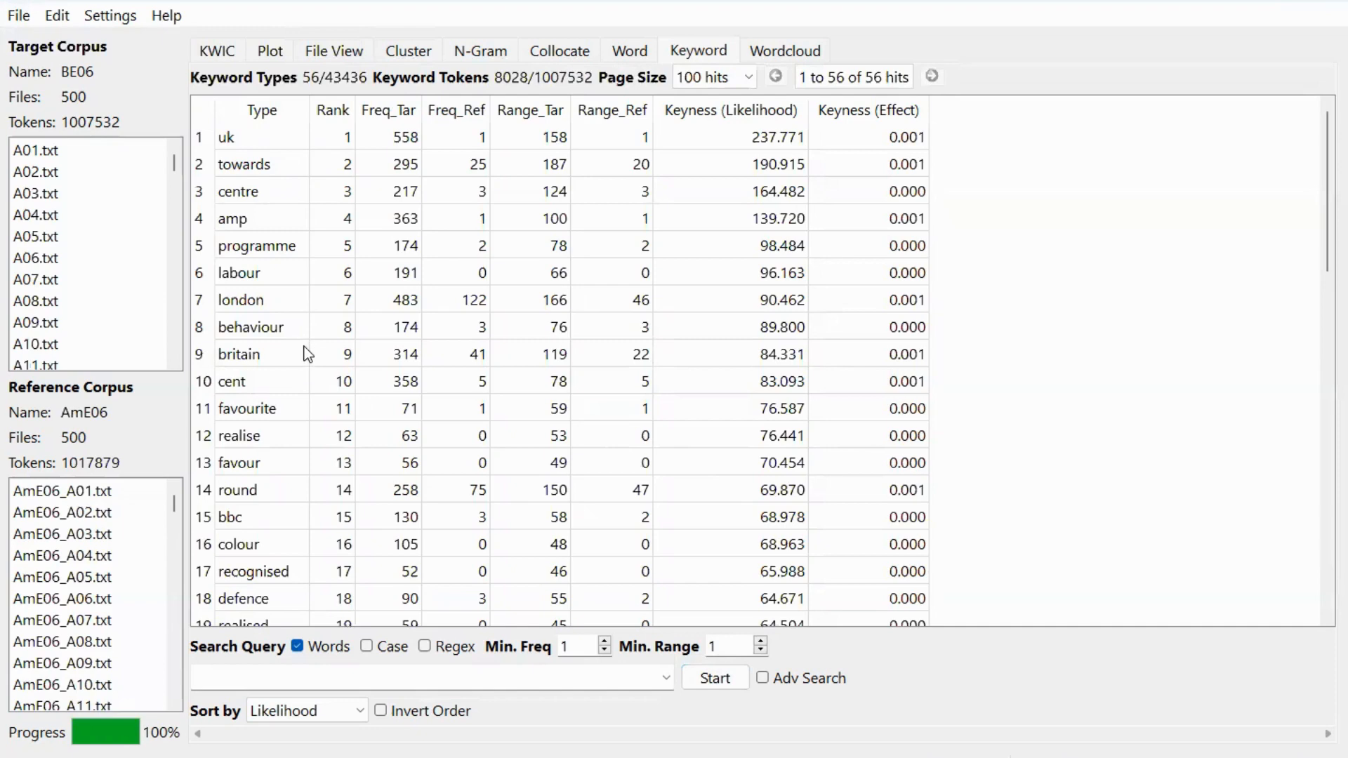
{"action": "scroll", "scroll_direction": "down", "scroll_amount": 3}
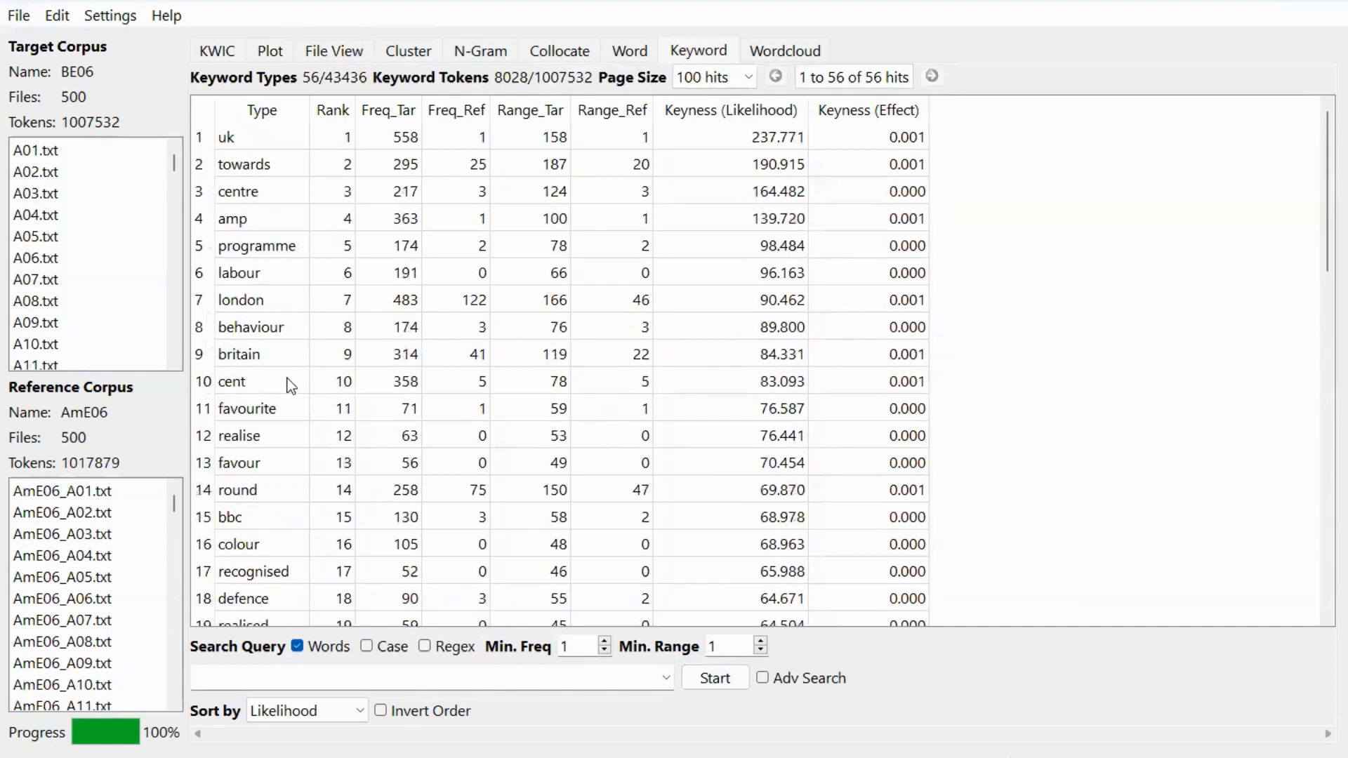
{"action": "mouse_move", "coordinate": [363, 365]}
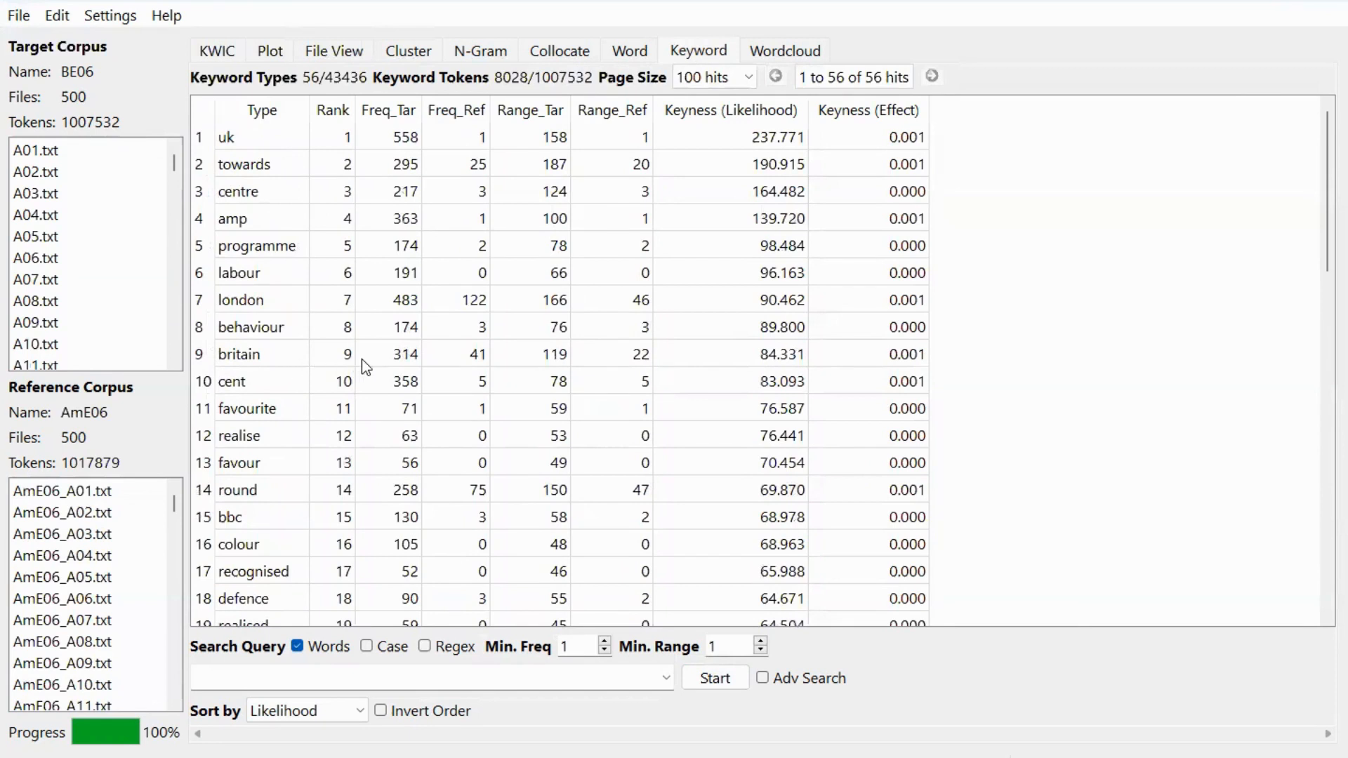